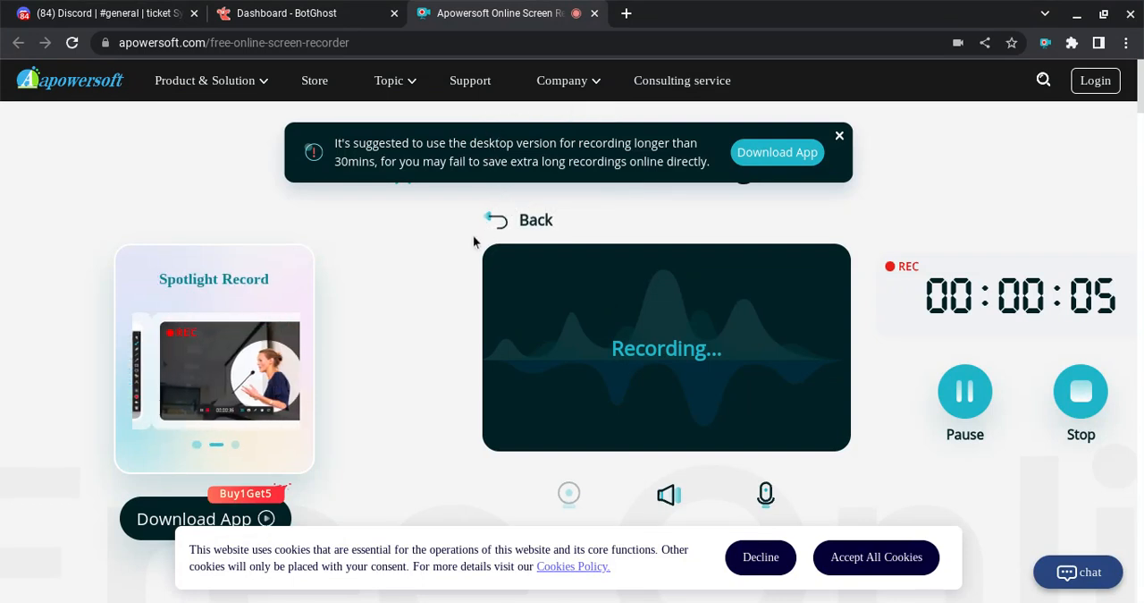
Dismiss the desktop-version recorder banner and switch to the Discord server tab.
left_click(839, 136)
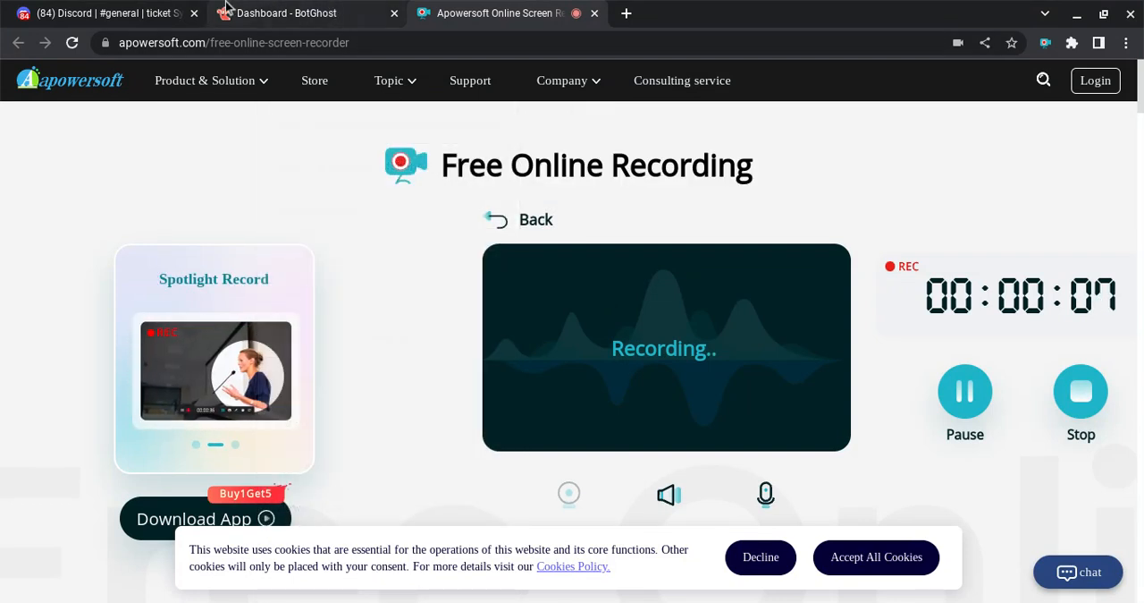
left_click(107, 13)
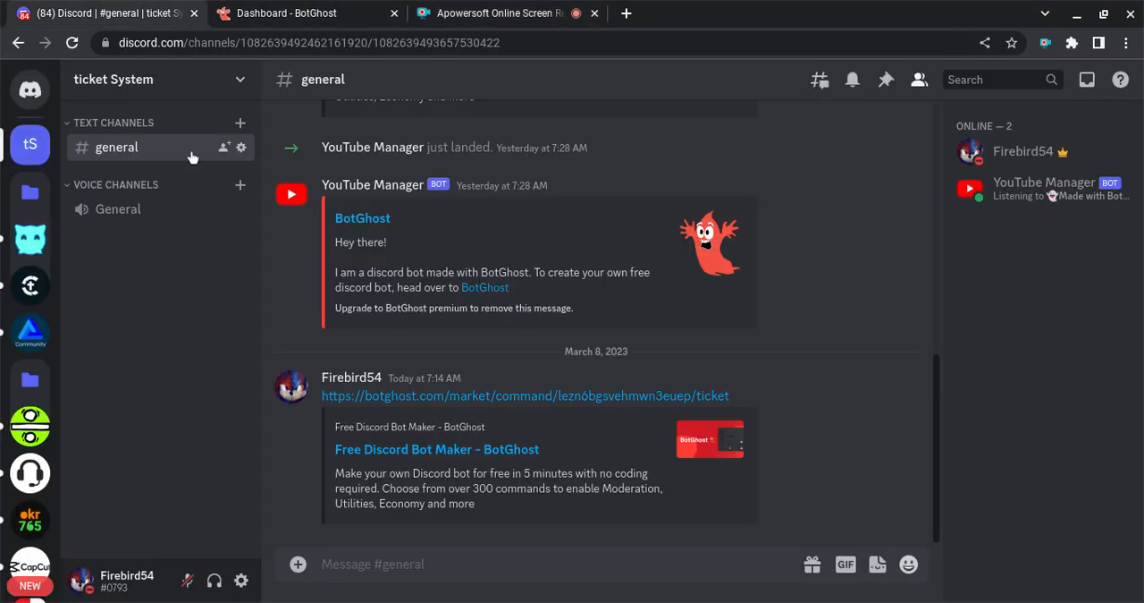
Scroll #general to the shared botghost.com Ticket System marketplace link.
scroll("down", 3)
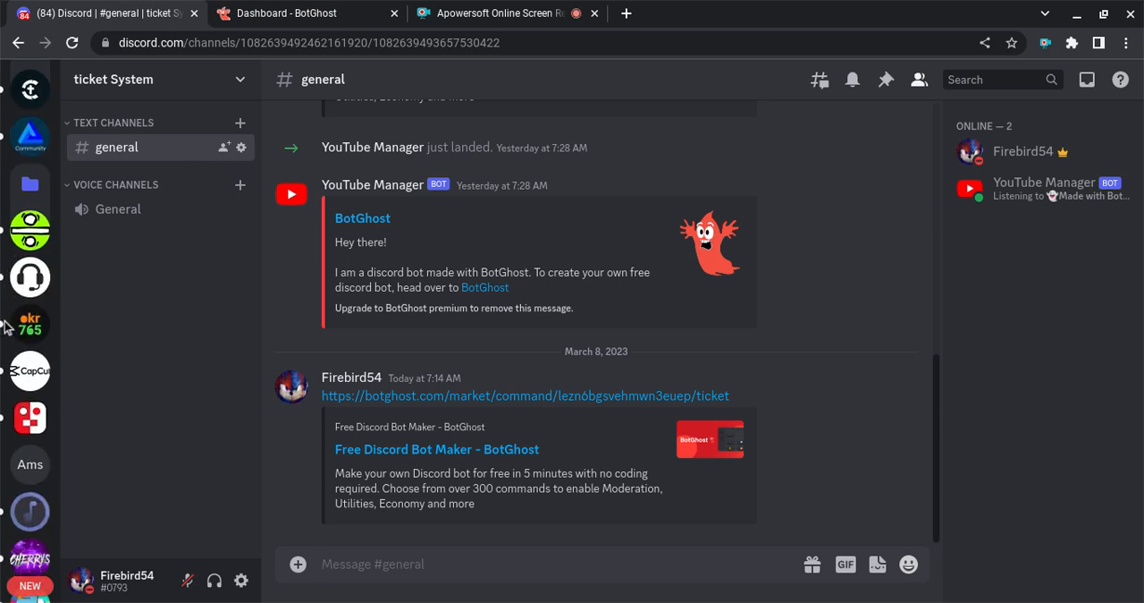
scroll("down", 3)
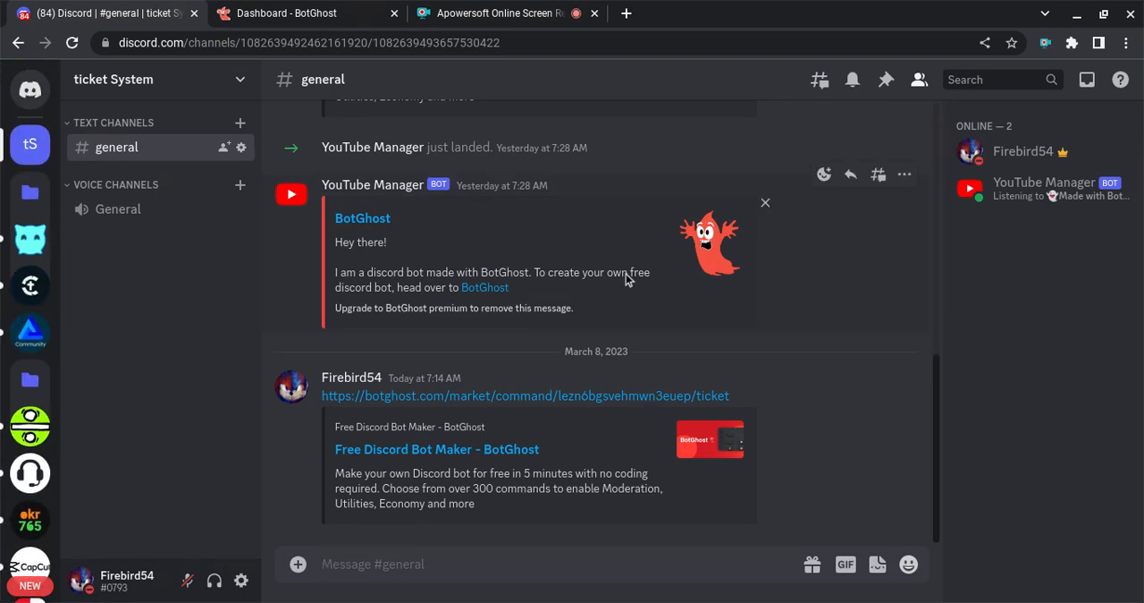
mouse_move(348, 395)
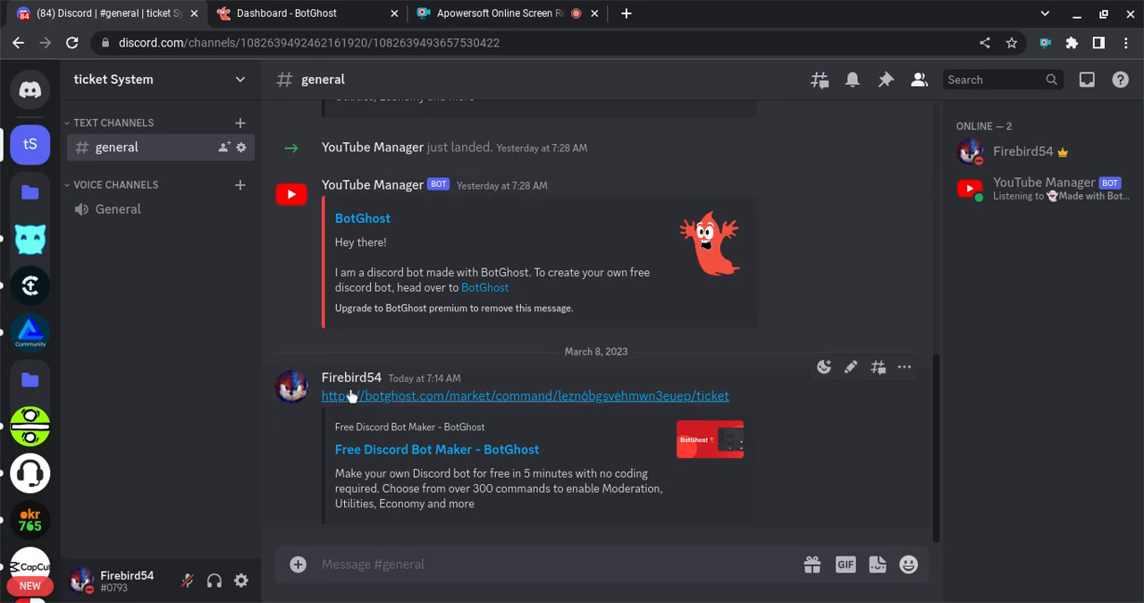
mouse_move(433, 397)
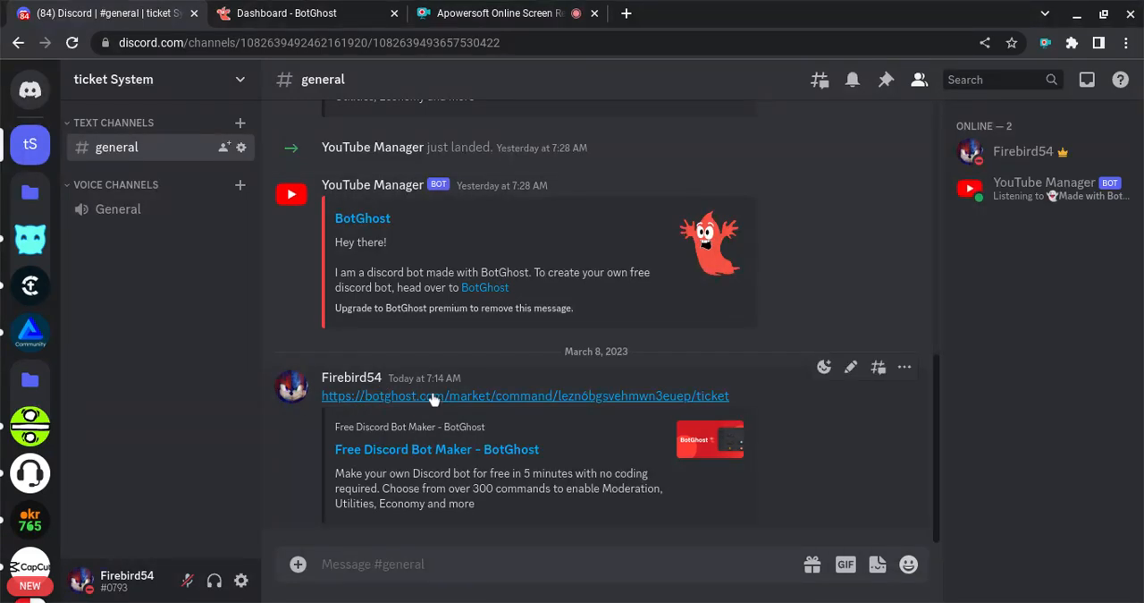
mouse_move(505, 397)
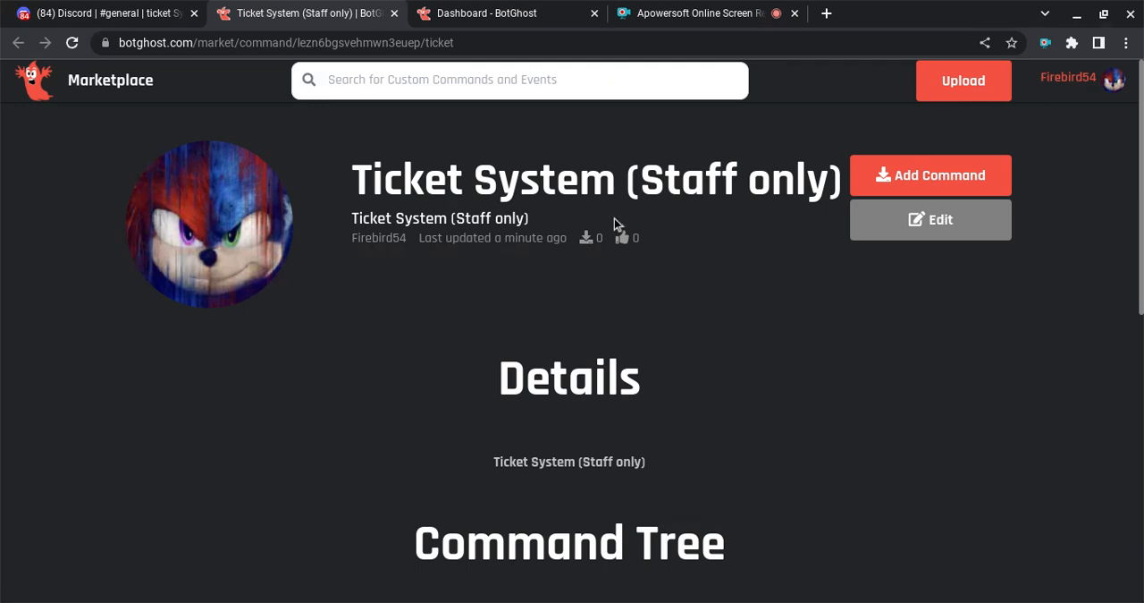
mouse_move(733, 271)
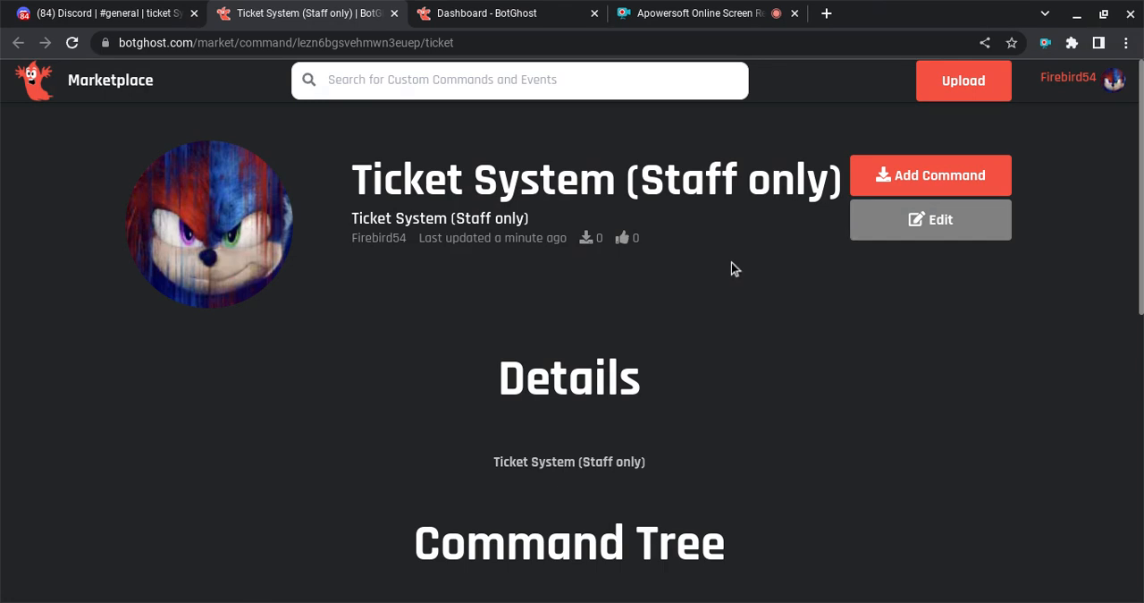
Add the Ticket System (Staff only) command to the YouTube Manager bot.
scroll("down", 3)
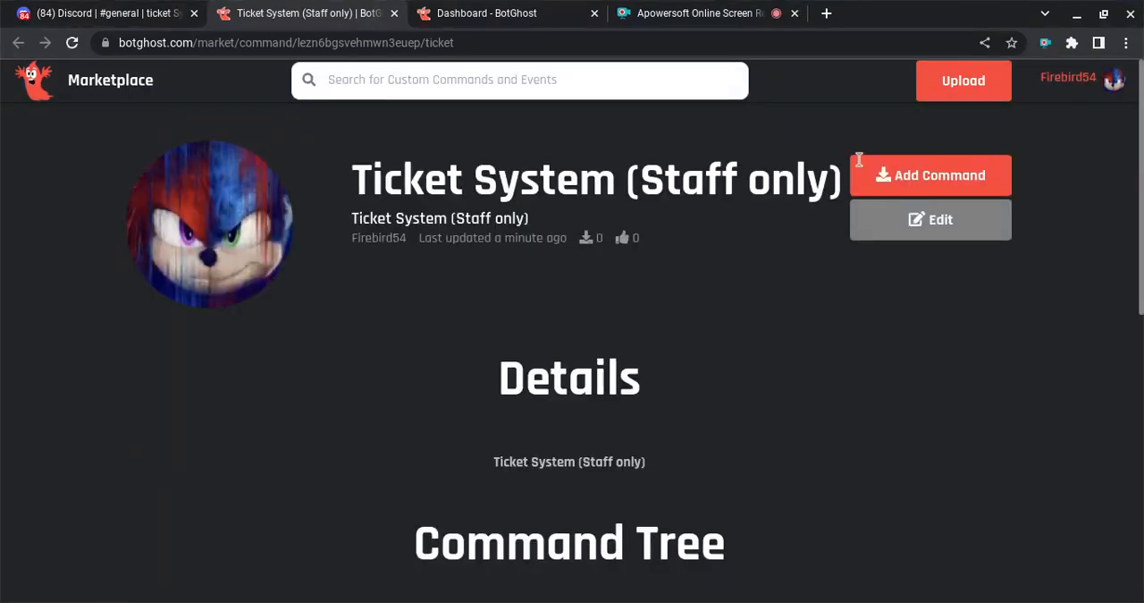
mouse_move(891, 176)
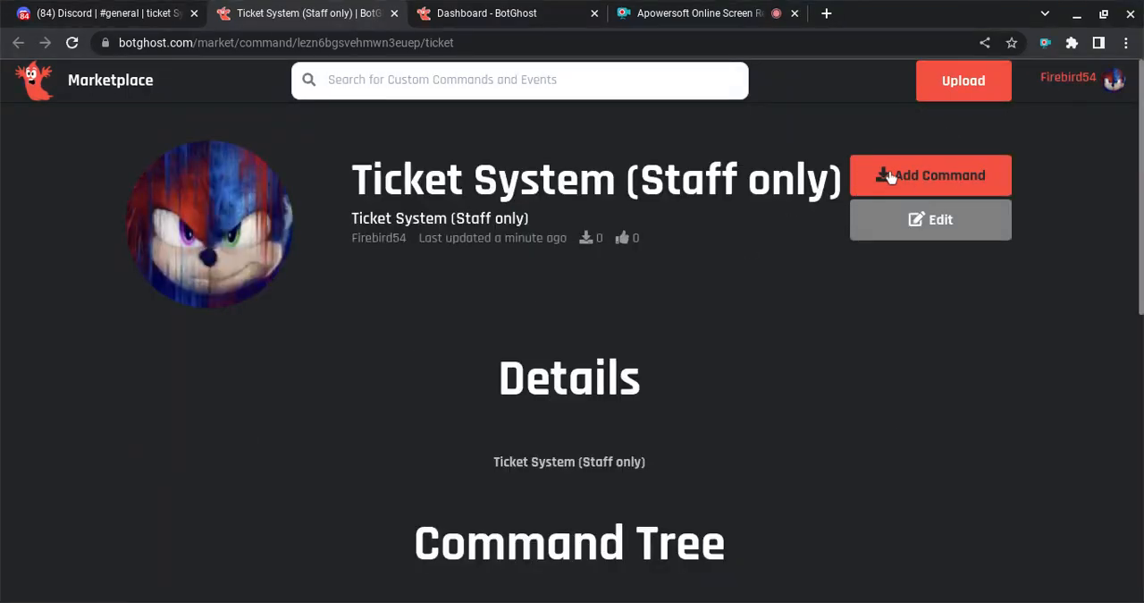
left_click(930, 175)
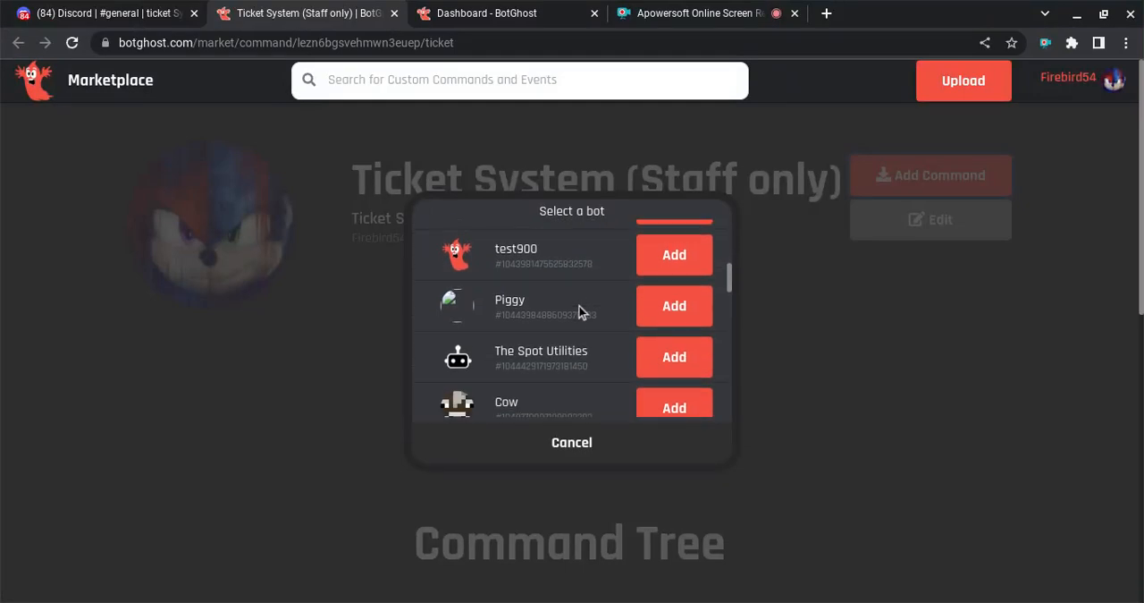
scroll("down", 3)
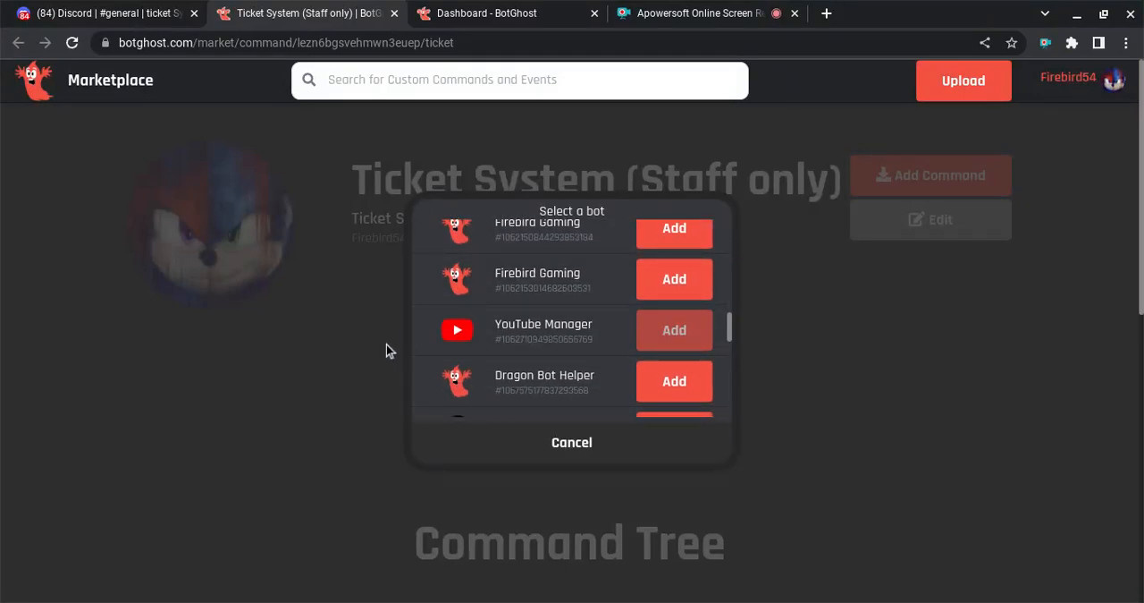
left_click(674, 329)
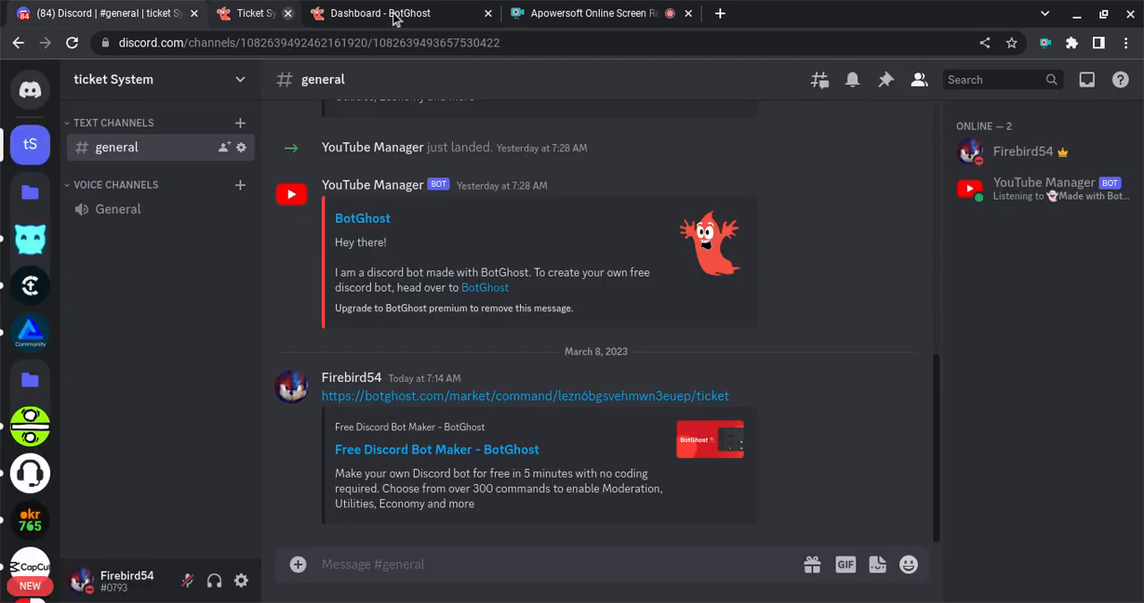
Close the marketplace tab and return to the BotGhost dashboard listing /ticket.
left_click(288, 12)
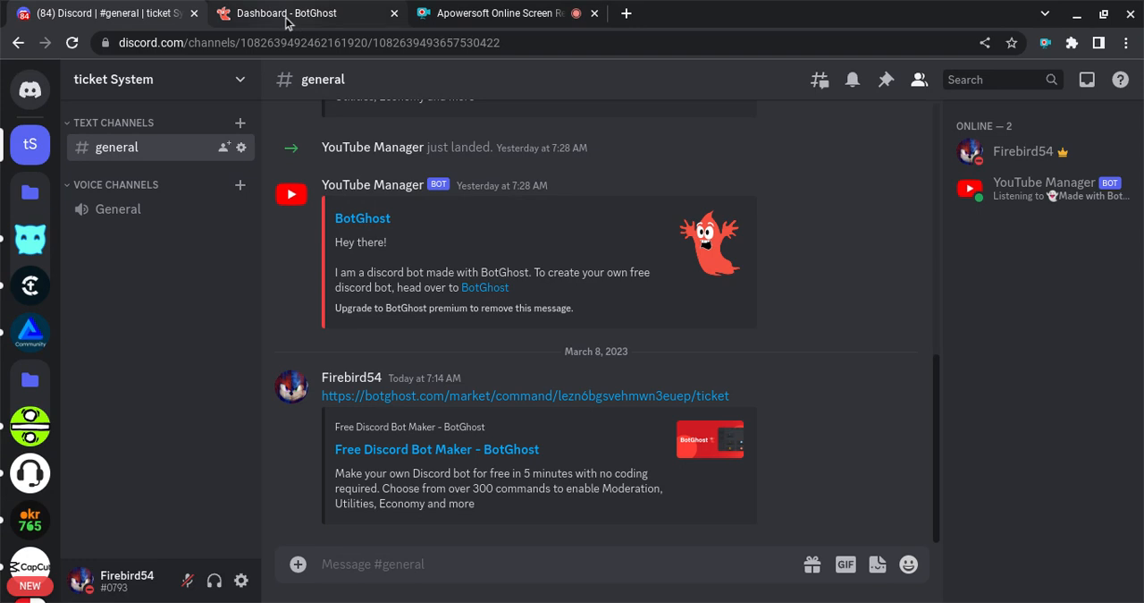
left_click(286, 13)
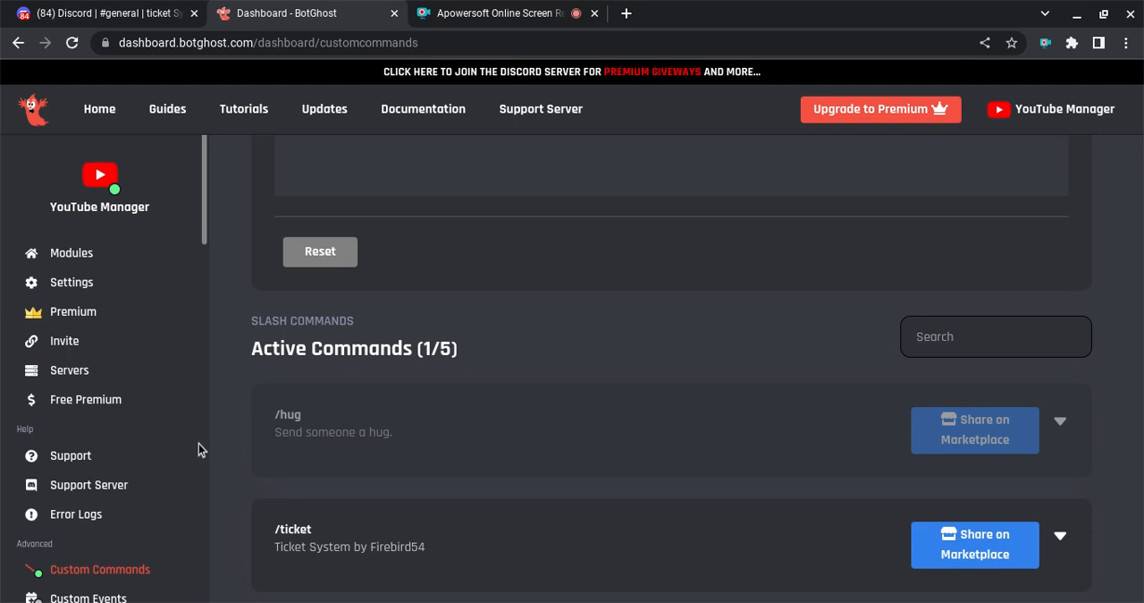
mouse_move(304, 583)
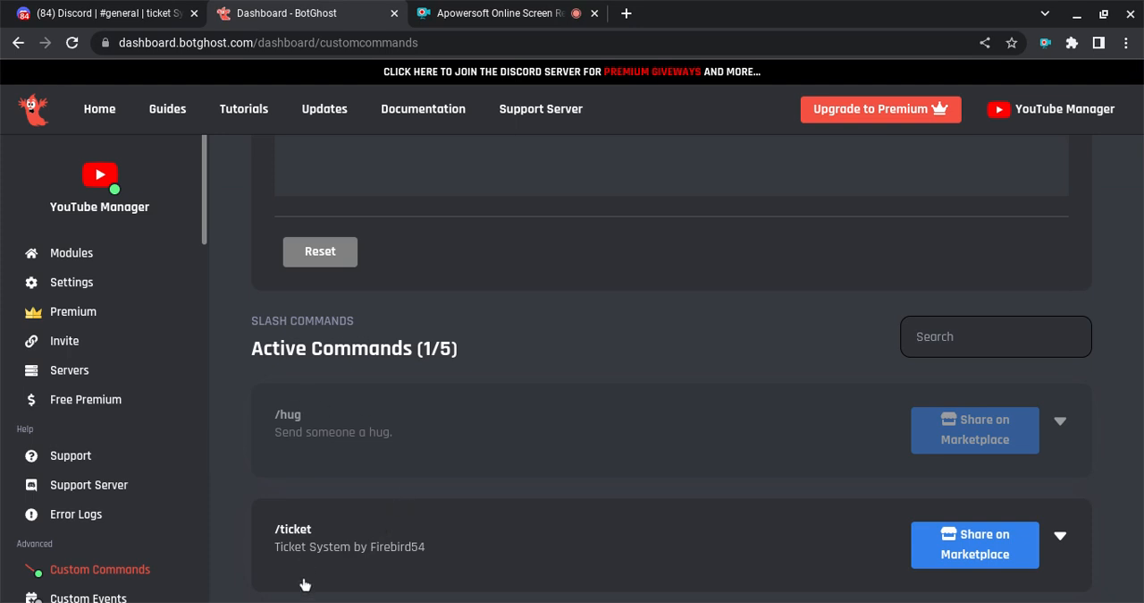
Open the /ticket entry under Active Commands in the command builder.
left_click(1060, 535)
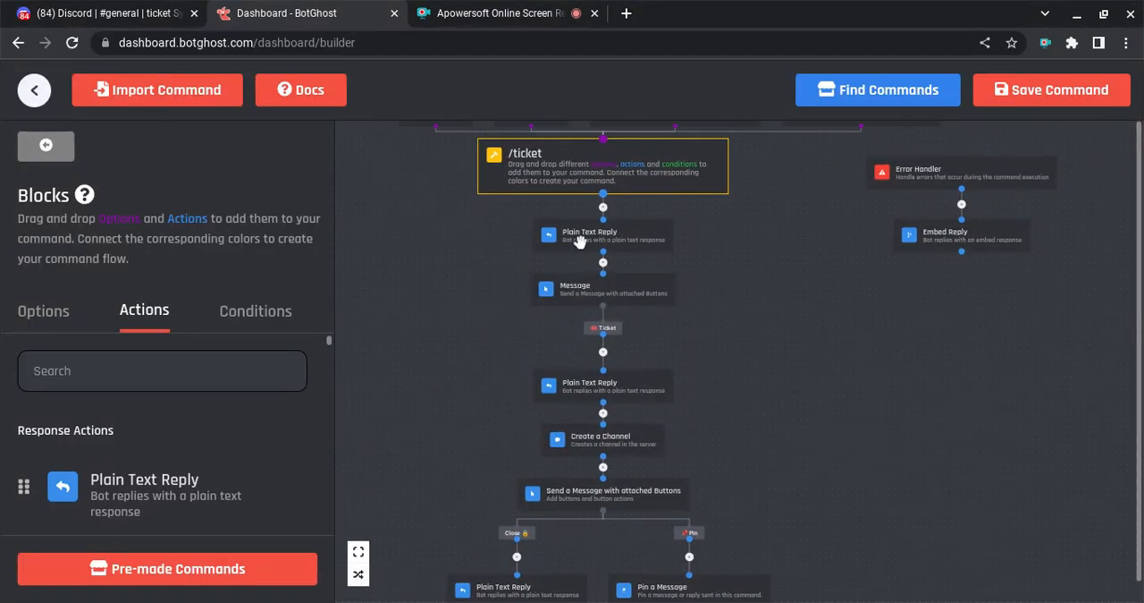
Inspect the setup reply, Support Center button message, ticket-created reply and Create a Channel blocks.
left_click(603, 236)
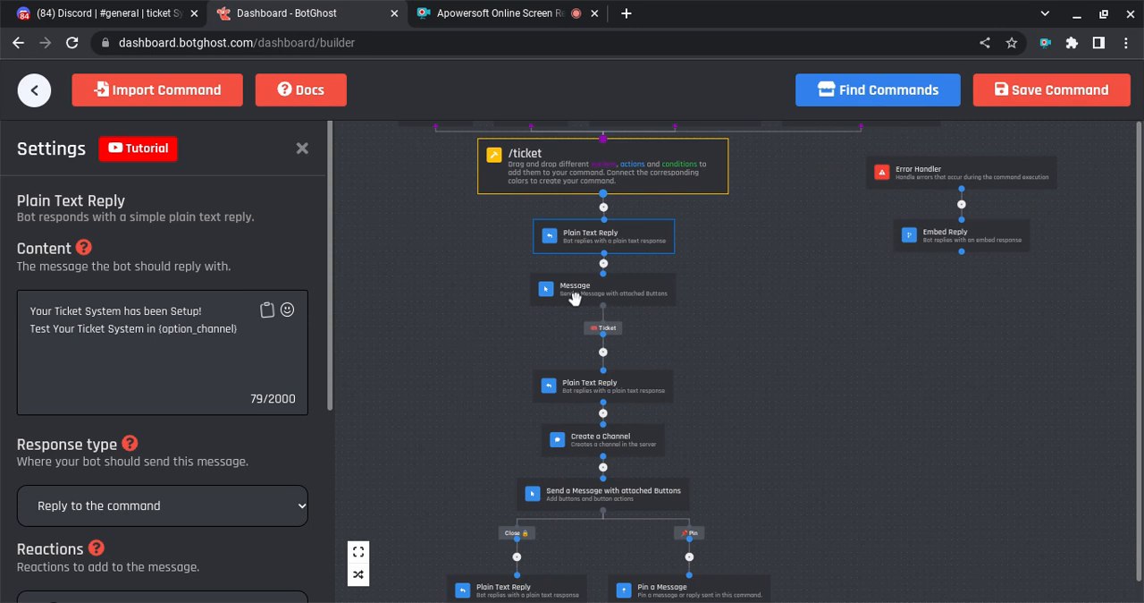
left_click(602, 290)
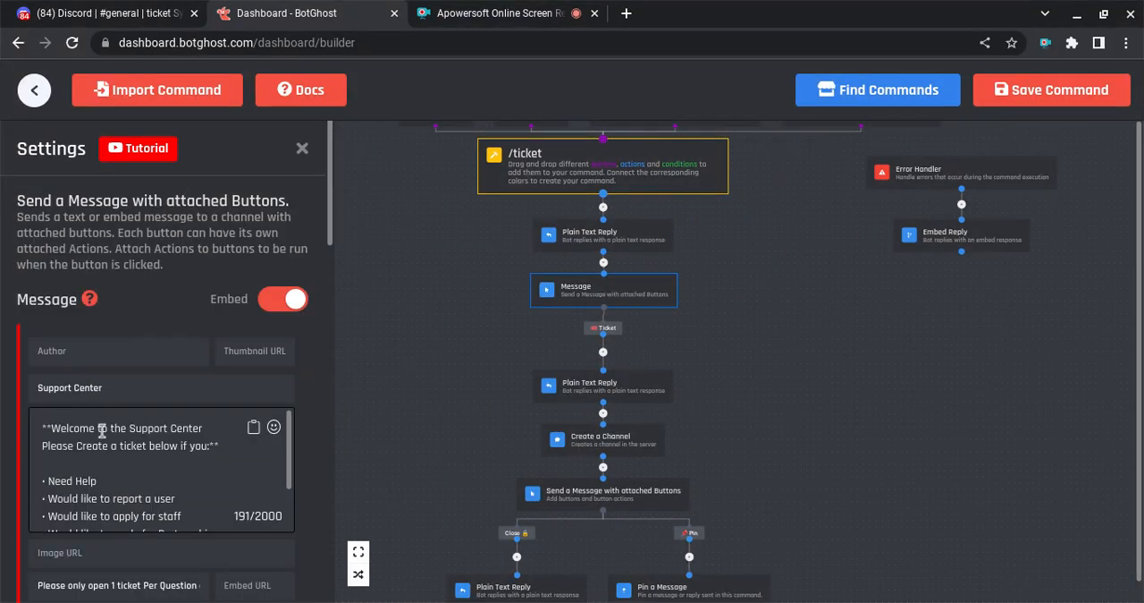
scroll("down", 3)
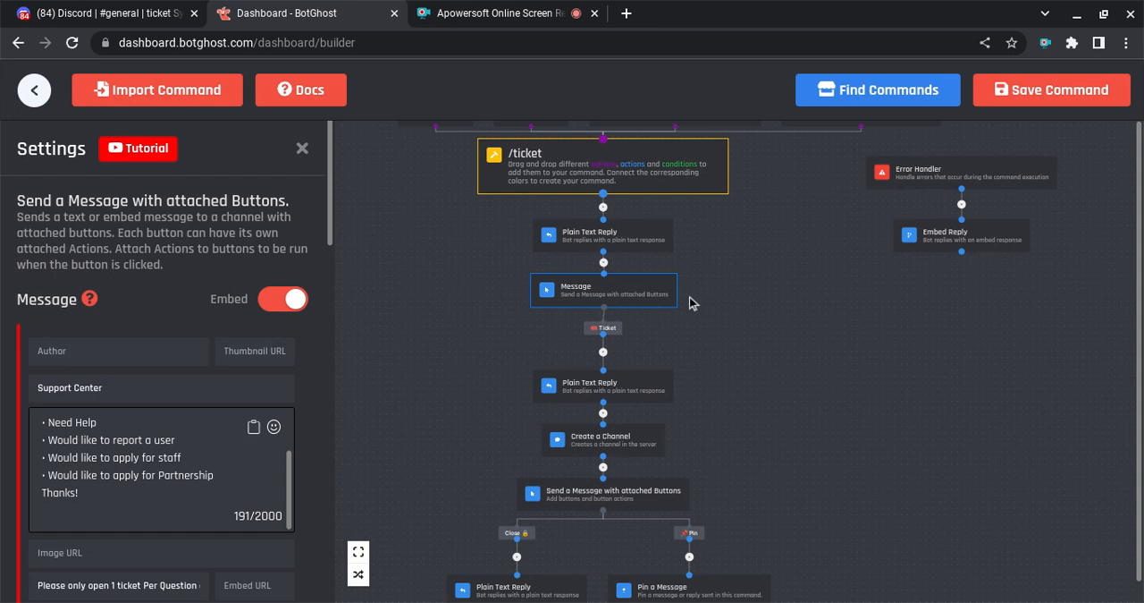
left_click(604, 386)
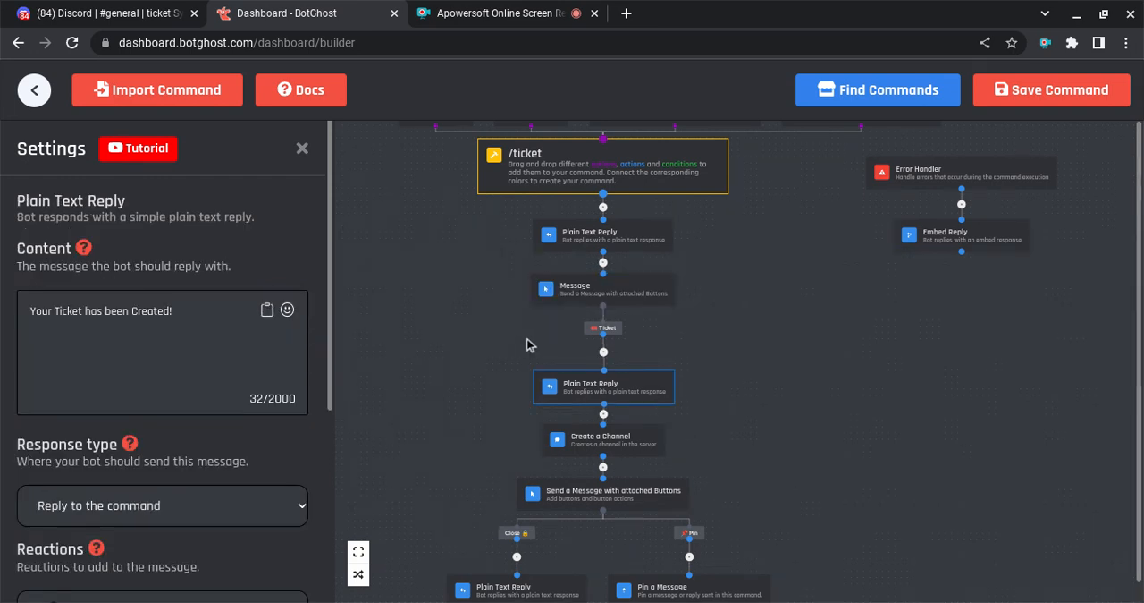
mouse_move(637, 286)
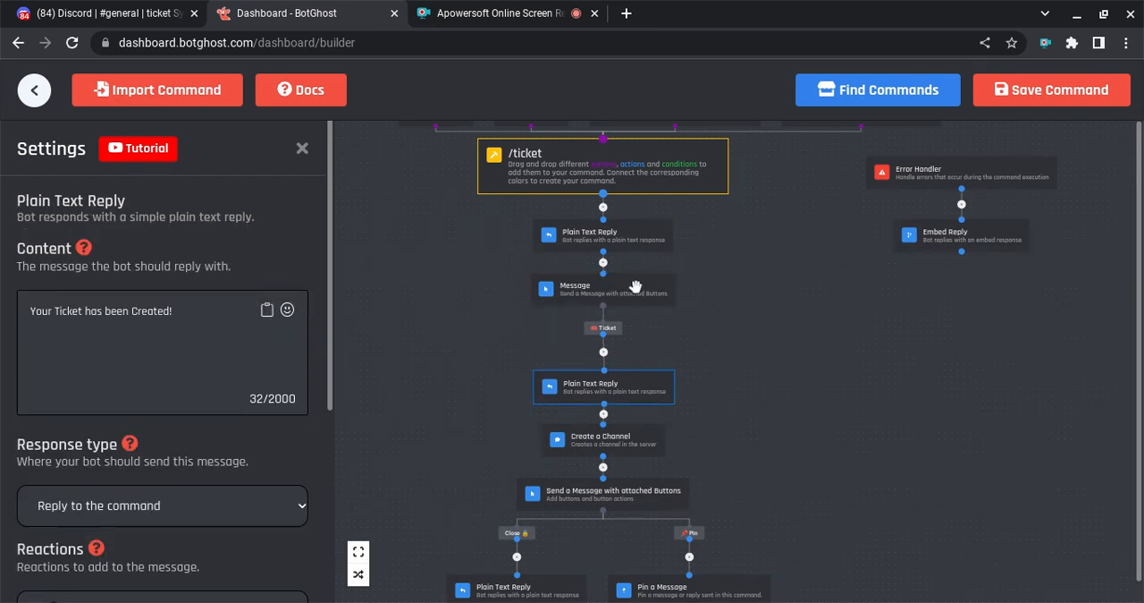
scroll("down", 3)
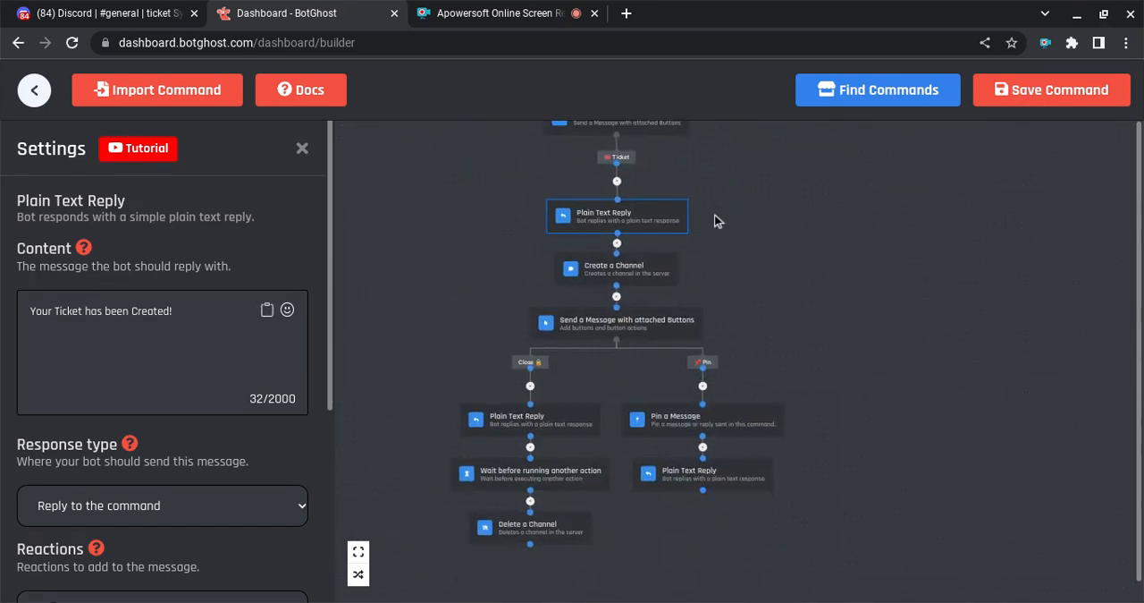
left_click(617, 268)
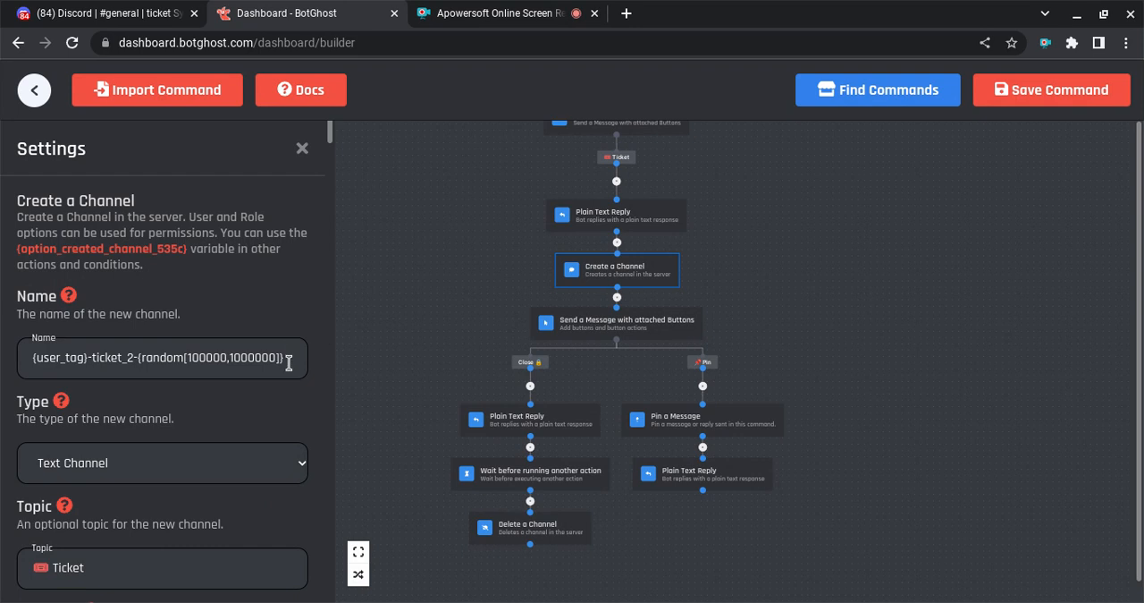
Review the staff role's Allow permission overwrites on the ticket channel, then select the Pin button.
scroll("down", 3)
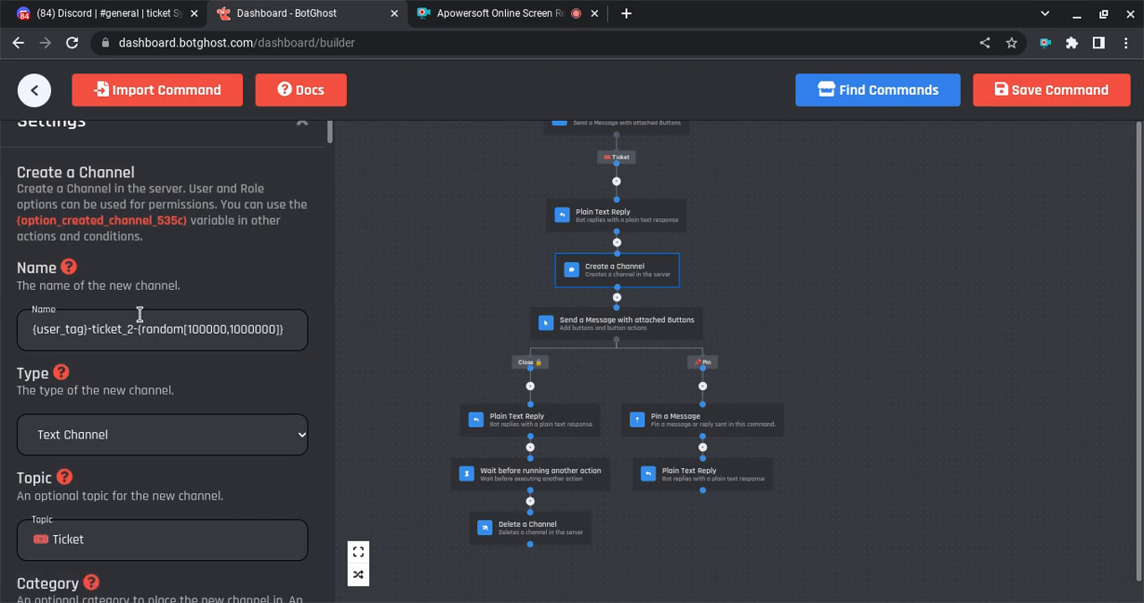
scroll("down", 3)
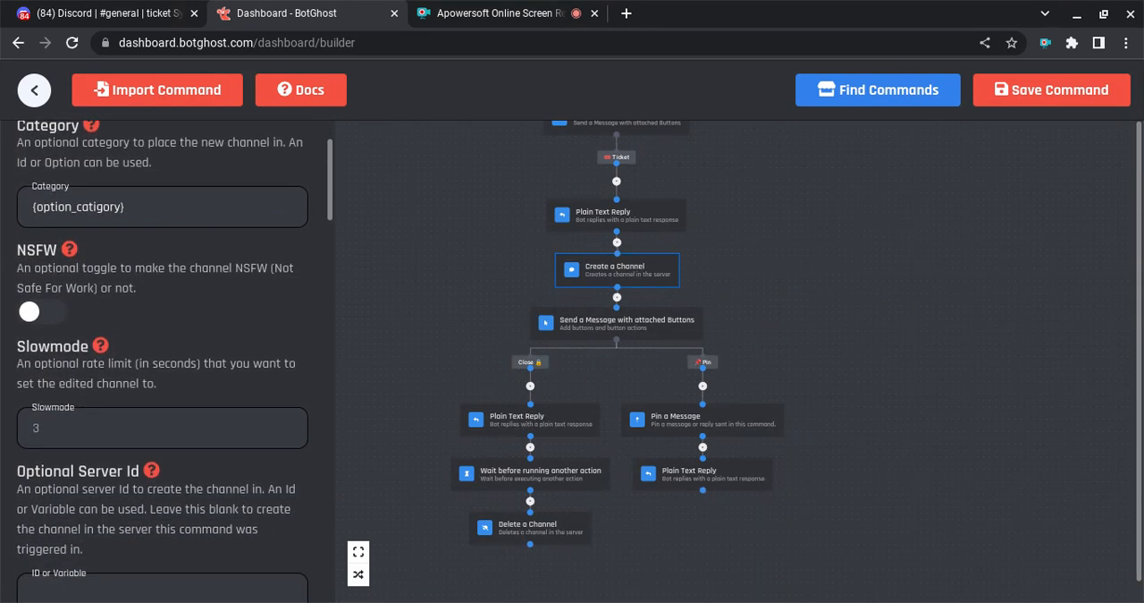
scroll("down", 3)
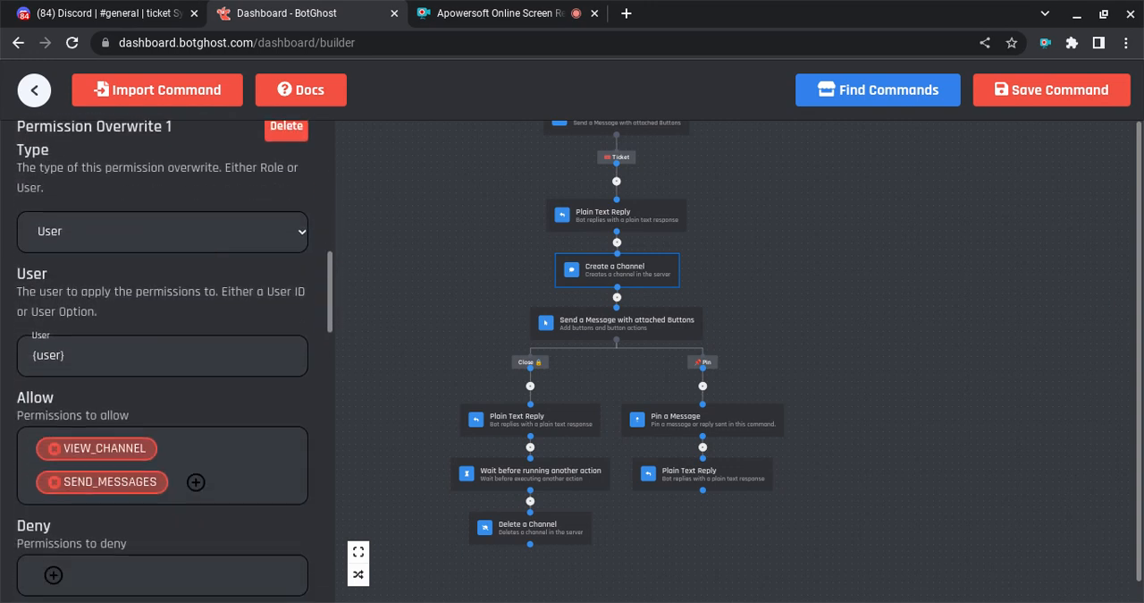
scroll("down", 3)
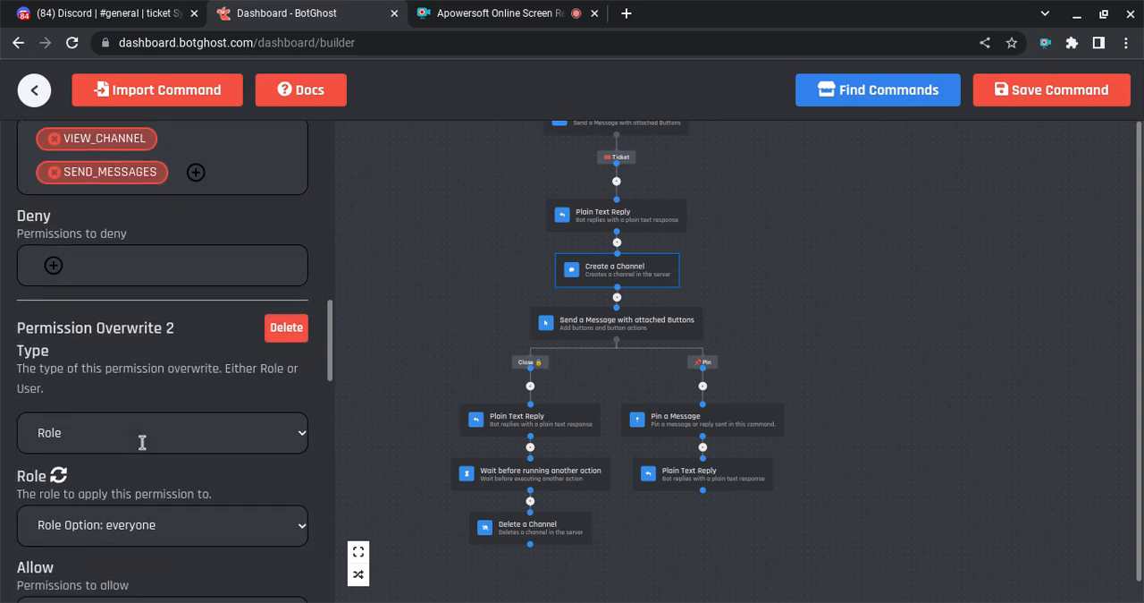
scroll("down", 3)
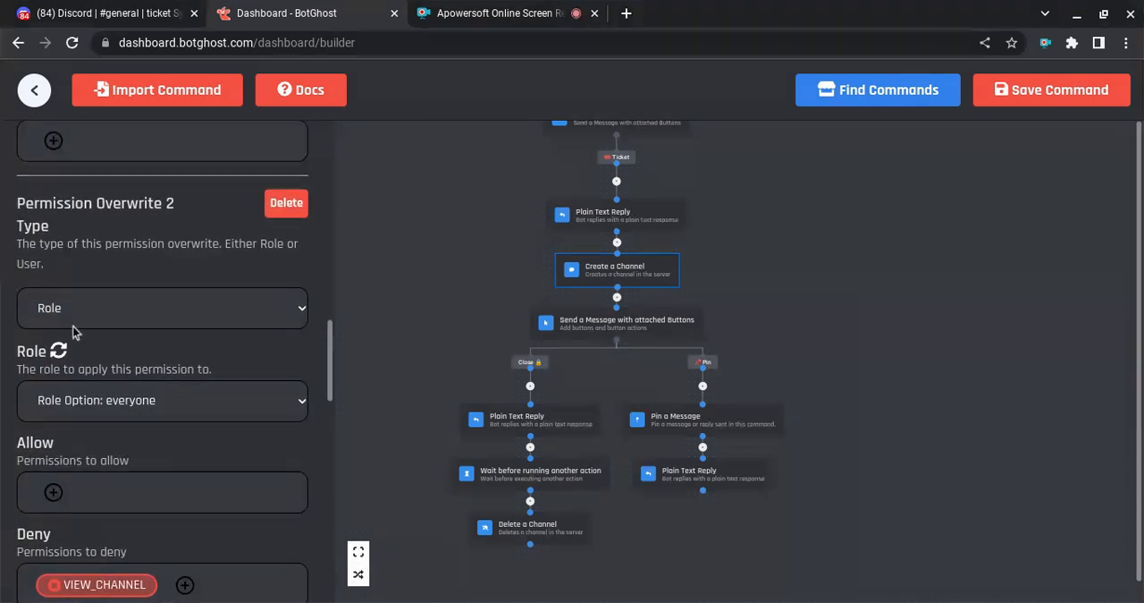
mouse_move(33, 418)
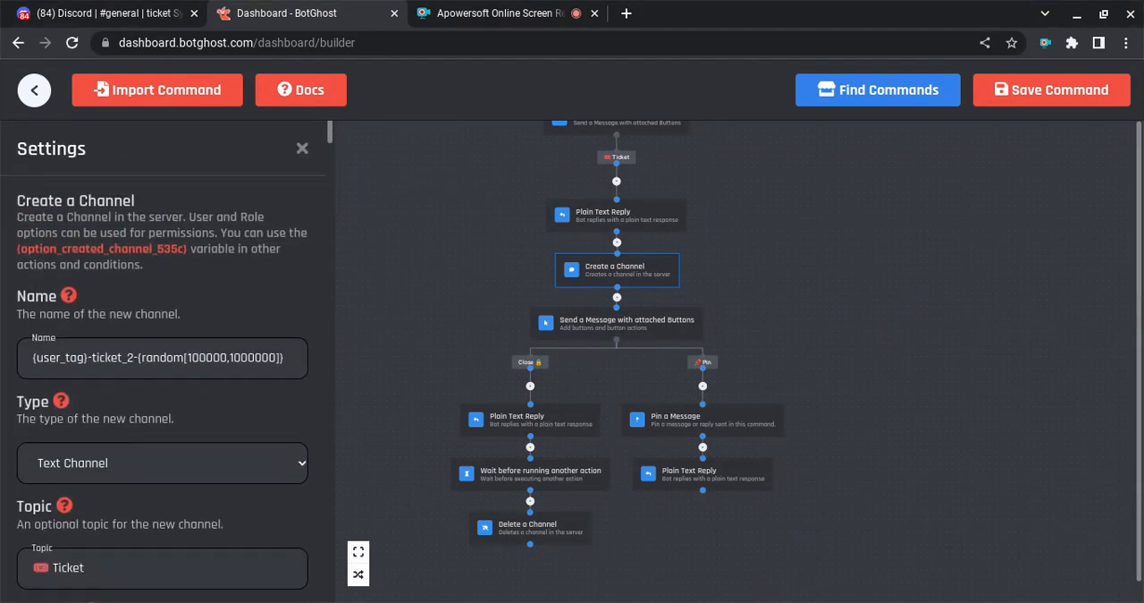
scroll("down", 3)
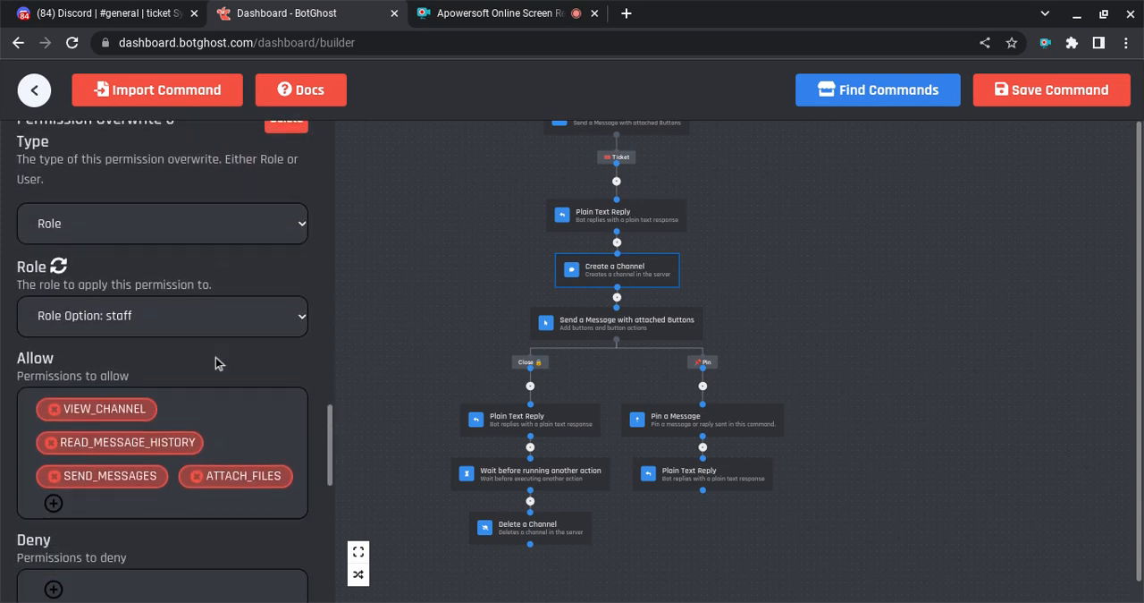
scroll("down", 3)
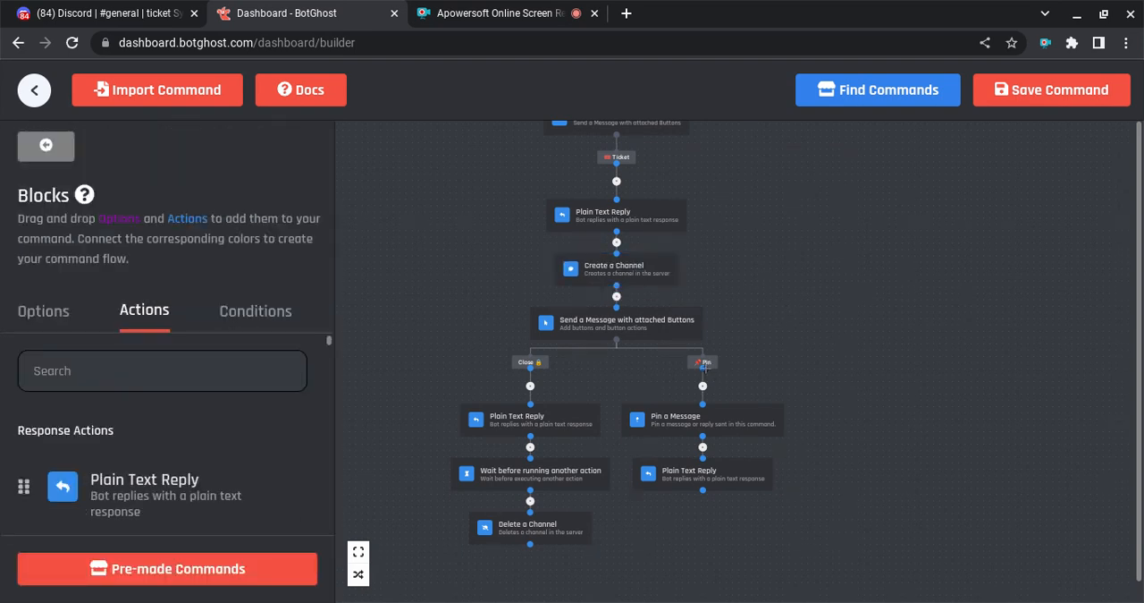
left_click(705, 362)
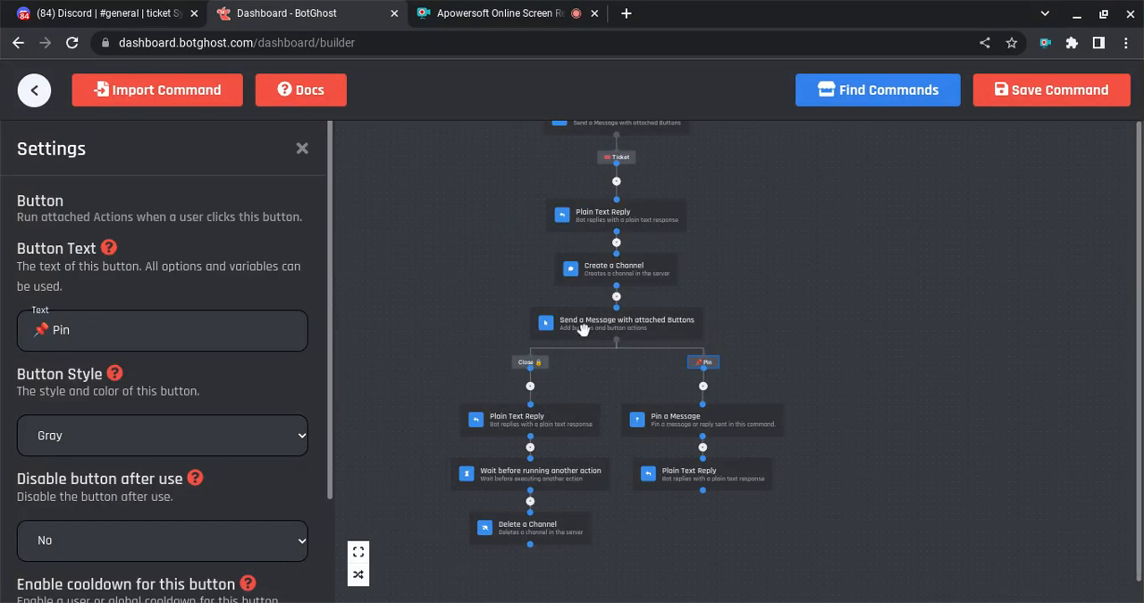
mouse_move(712, 369)
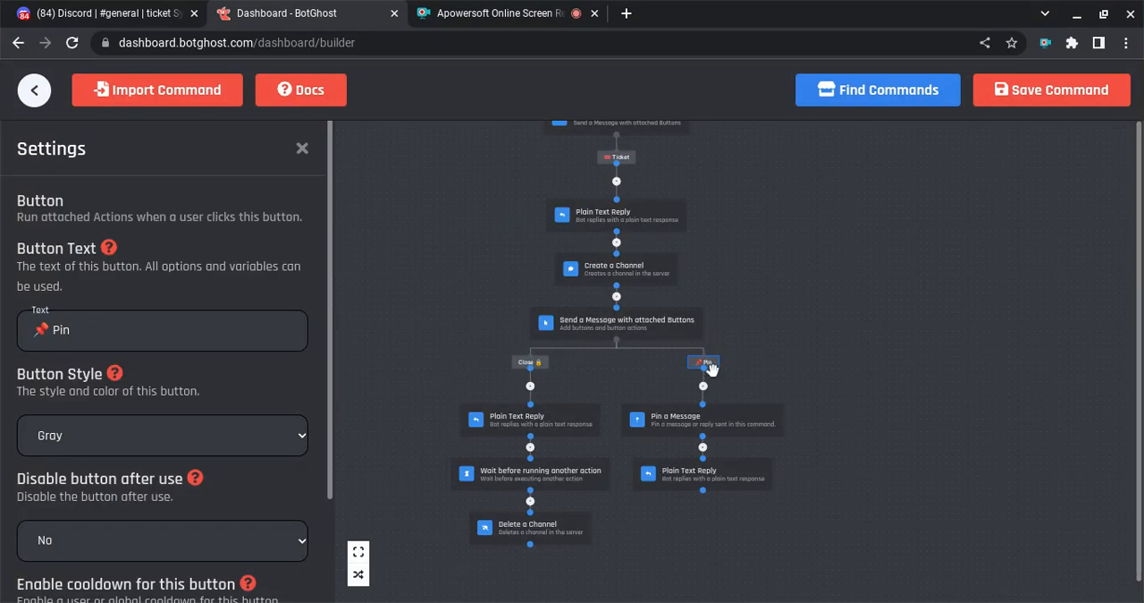
mouse_move(680, 490)
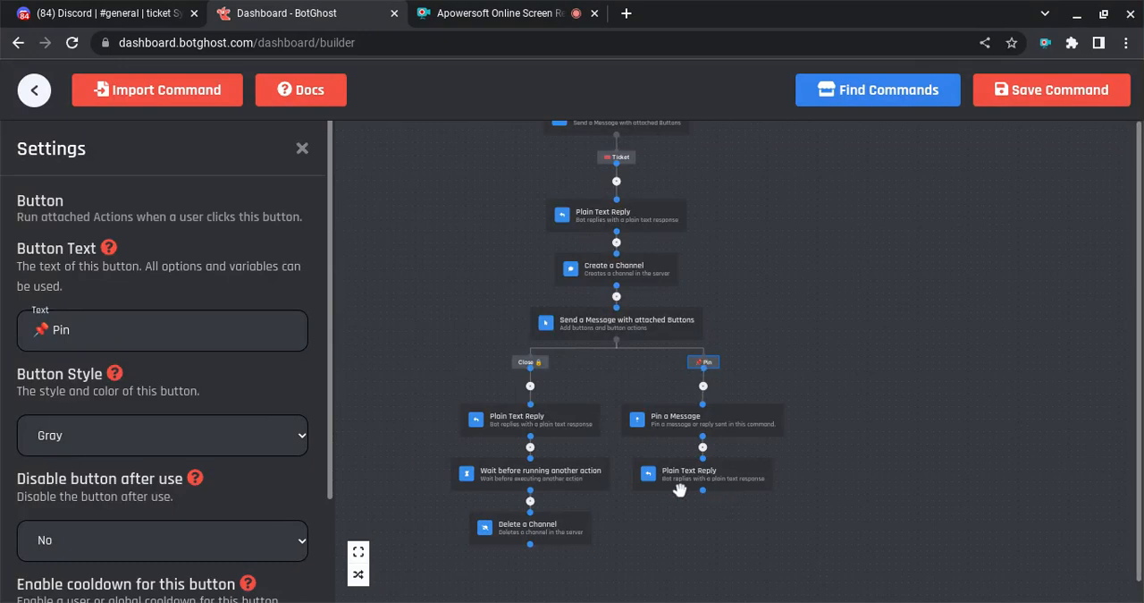
mouse_move(538, 369)
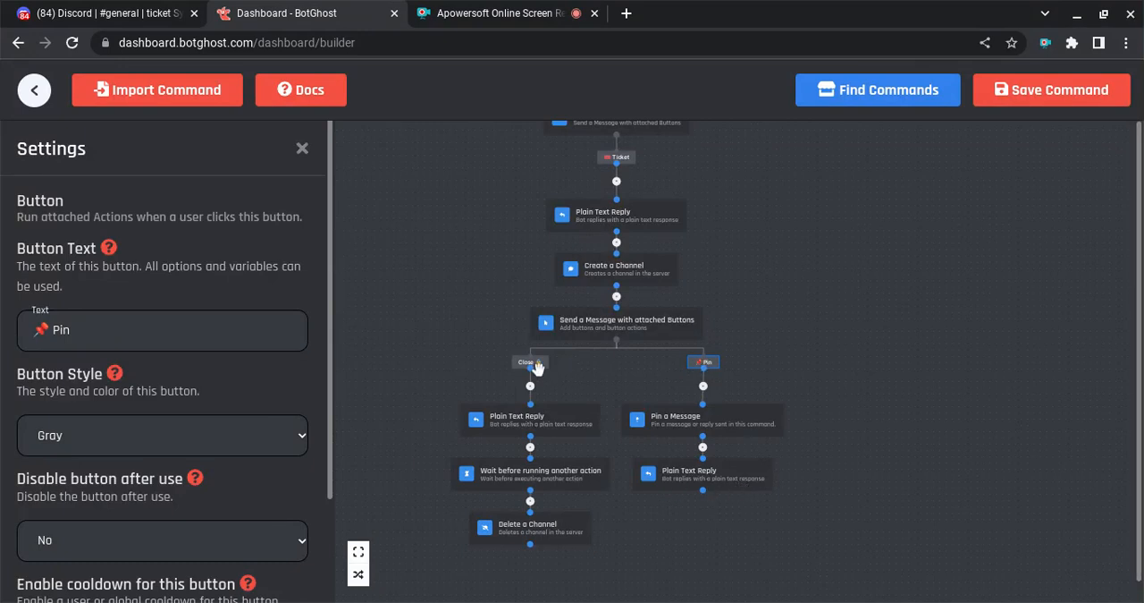
Inspect the Close button's label settings and save the /ticket command.
left_click(530, 361)
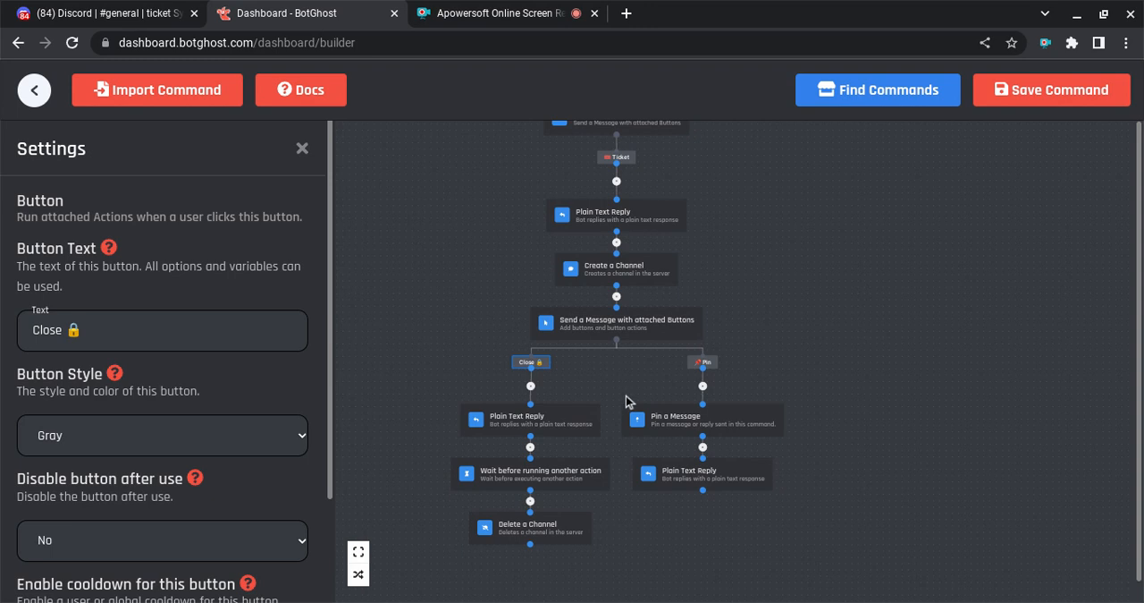
mouse_move(554, 403)
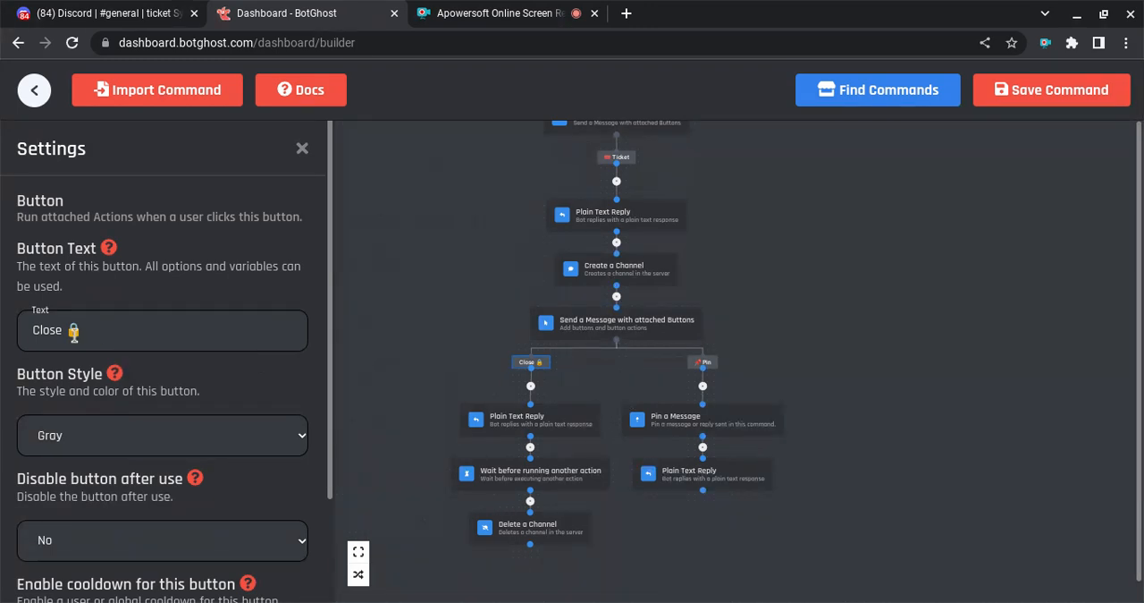
left_click(160, 329)
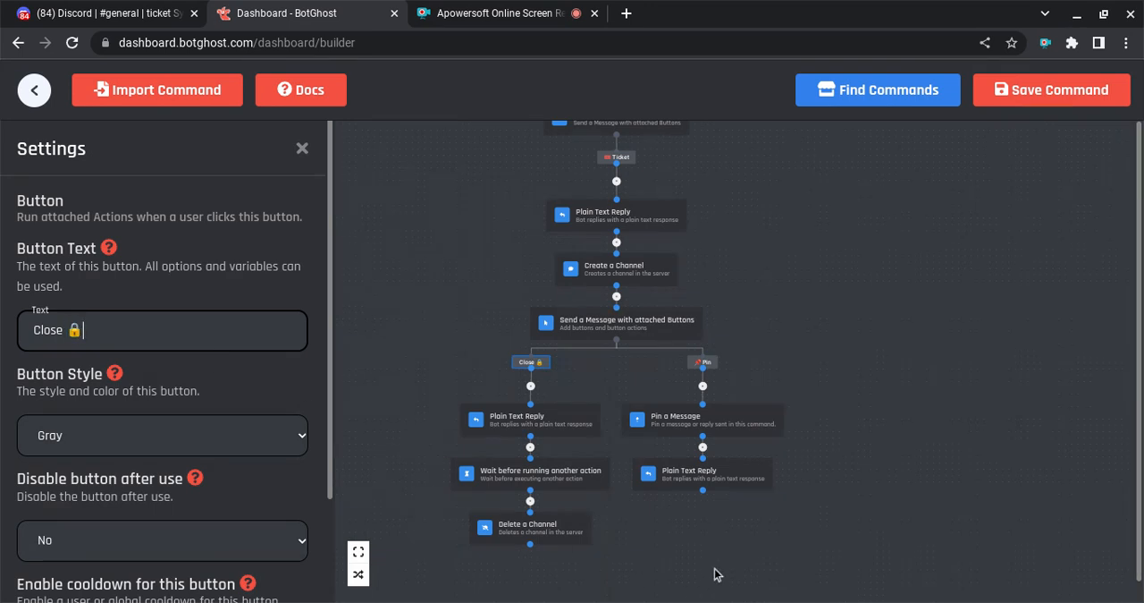
mouse_move(651, 333)
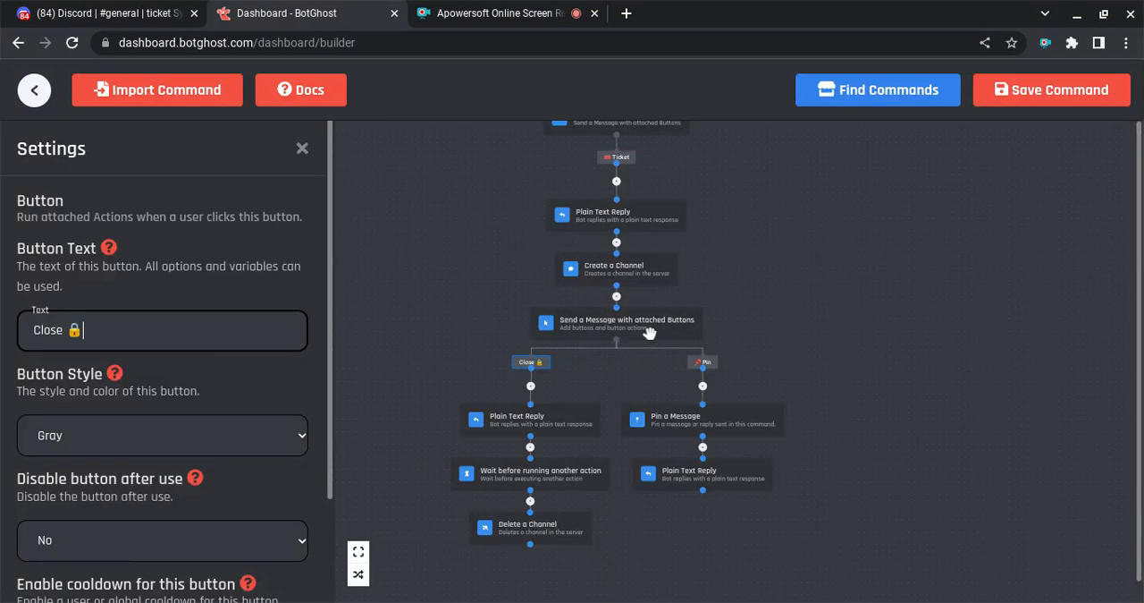
left_click(1051, 89)
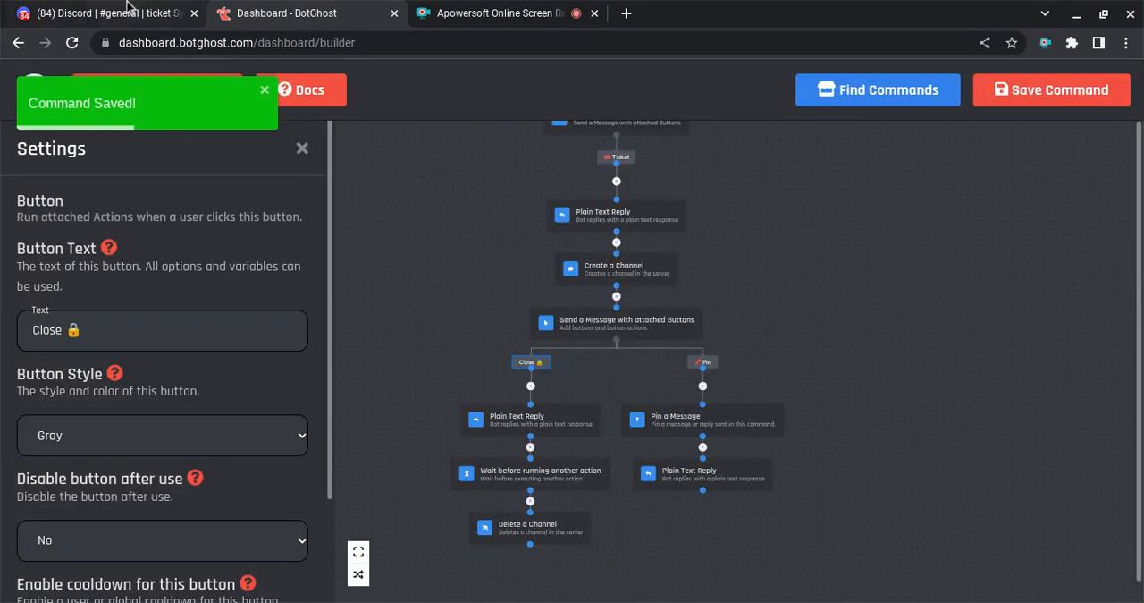
In Discord, run /ticket with everyone, staff and #general as the message channel.
left_click(108, 13)
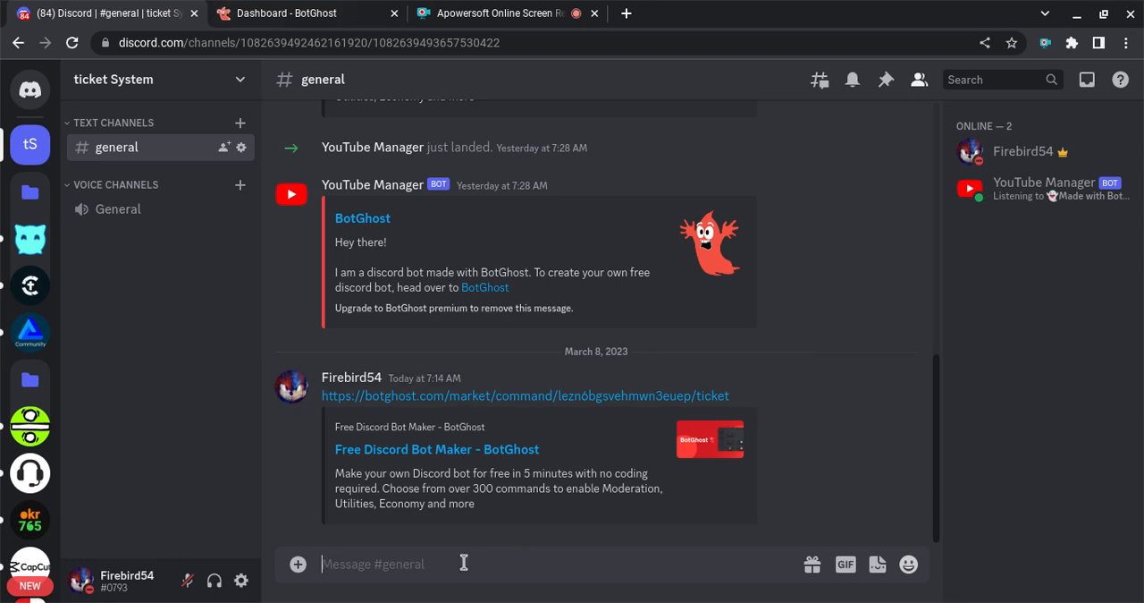
type("/ticket everyon")
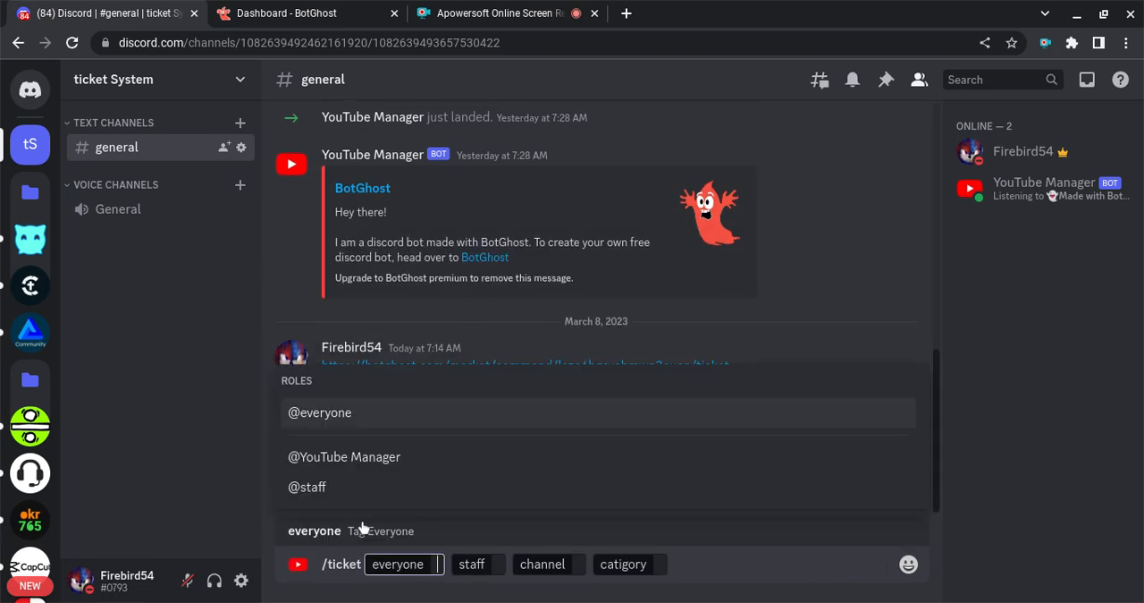
type("evr")
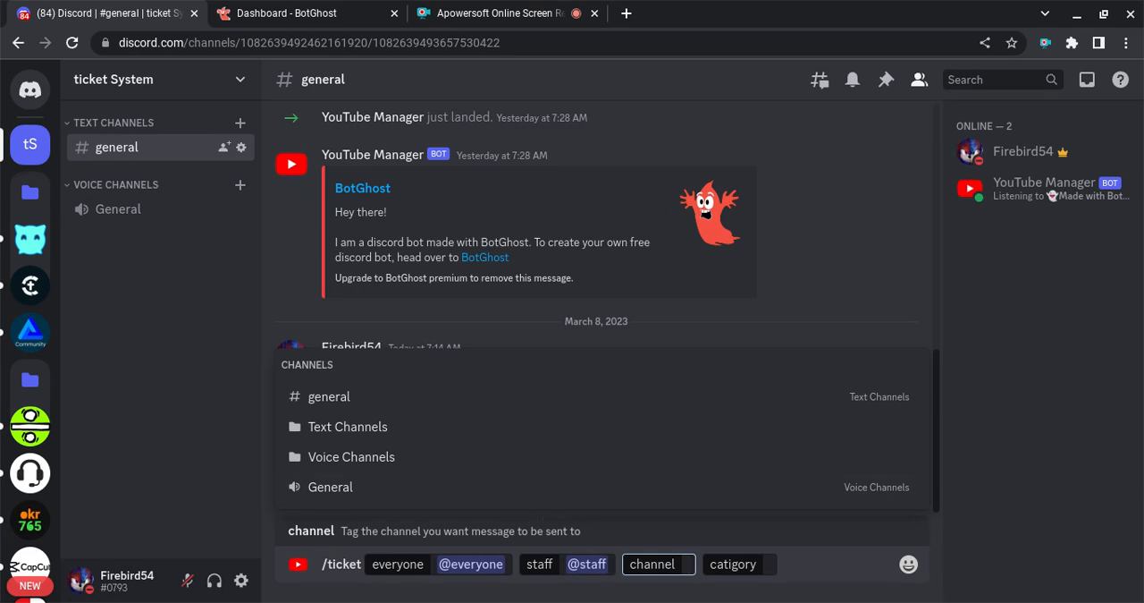
mouse_move(418, 440)
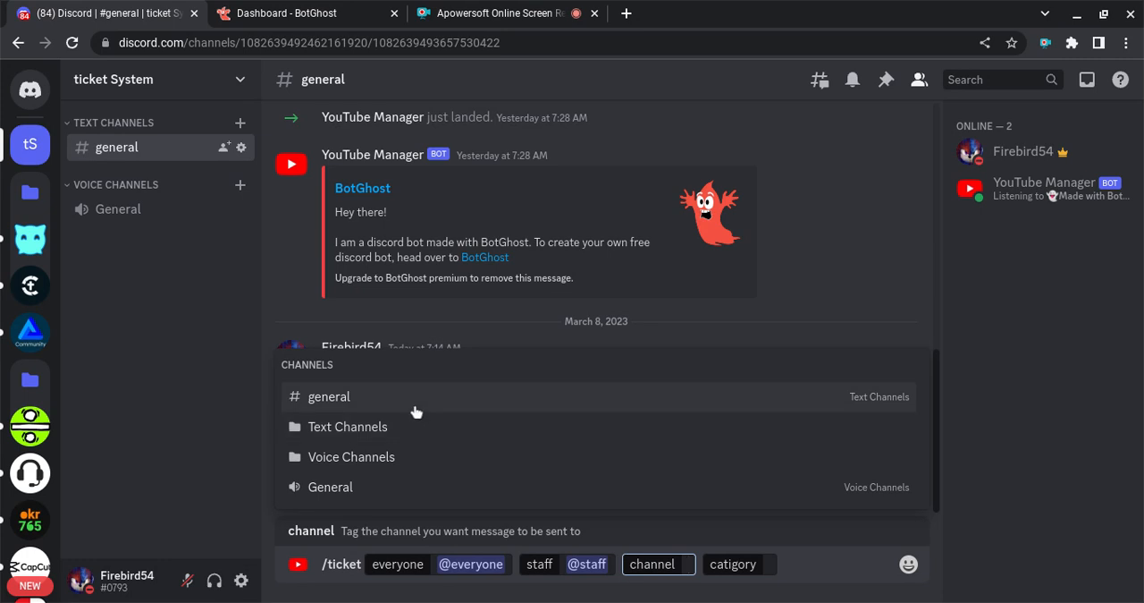
left_click(329, 397)
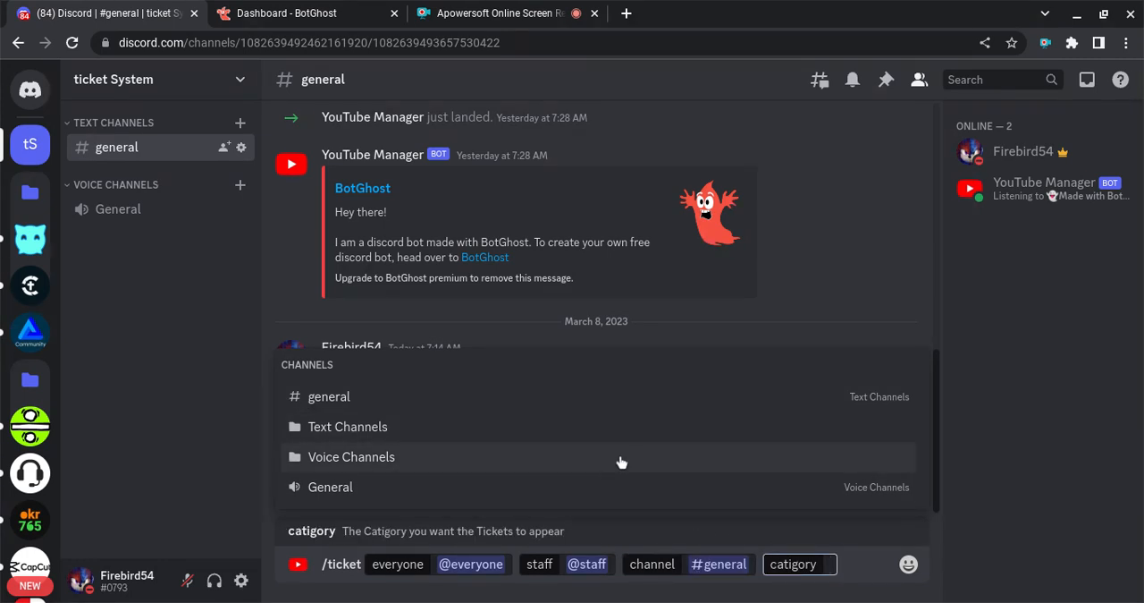
mouse_move(622, 462)
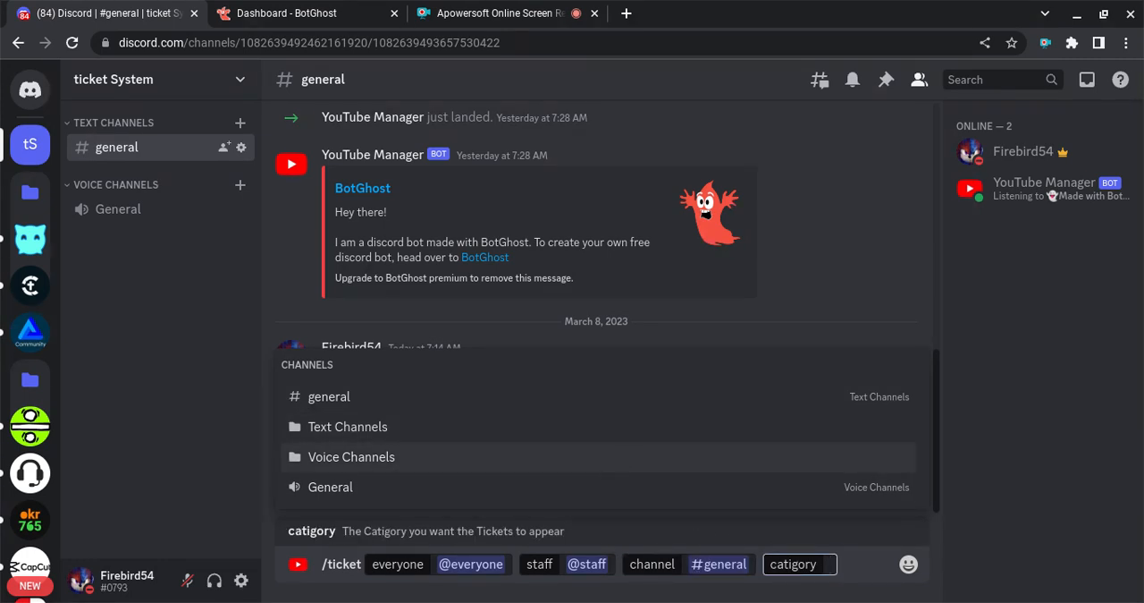
mouse_move(411, 468)
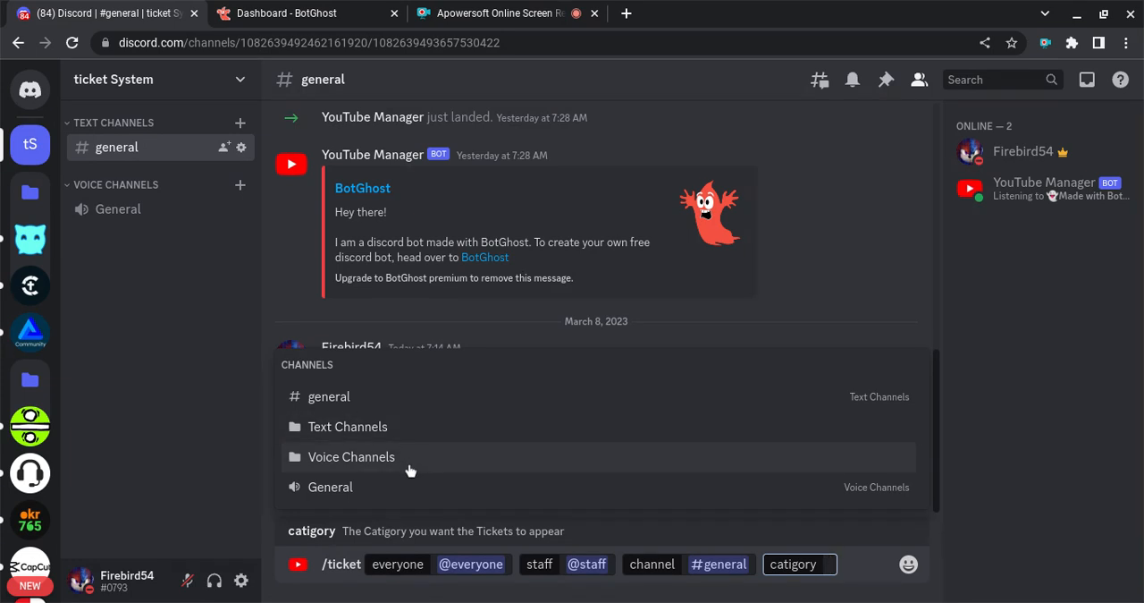
mouse_move(415, 447)
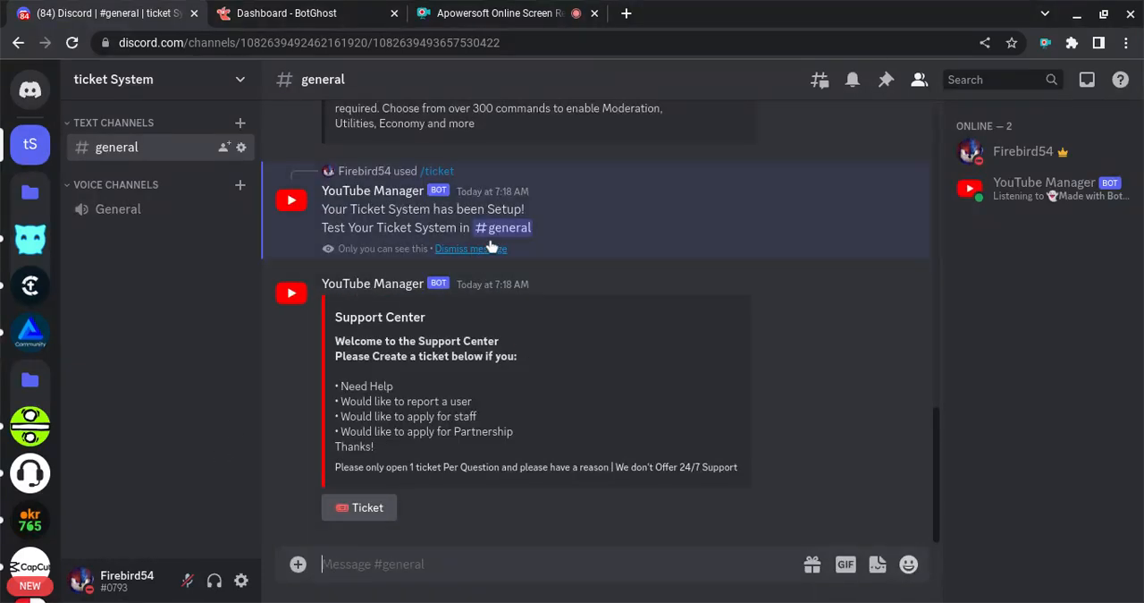
mouse_move(492, 246)
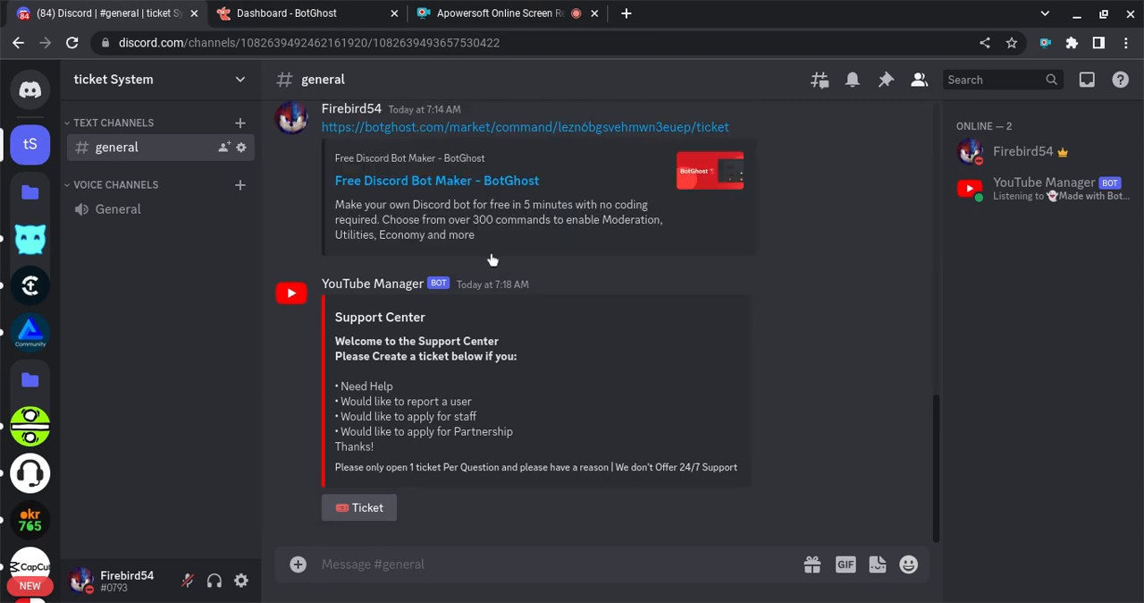
mouse_move(295, 297)
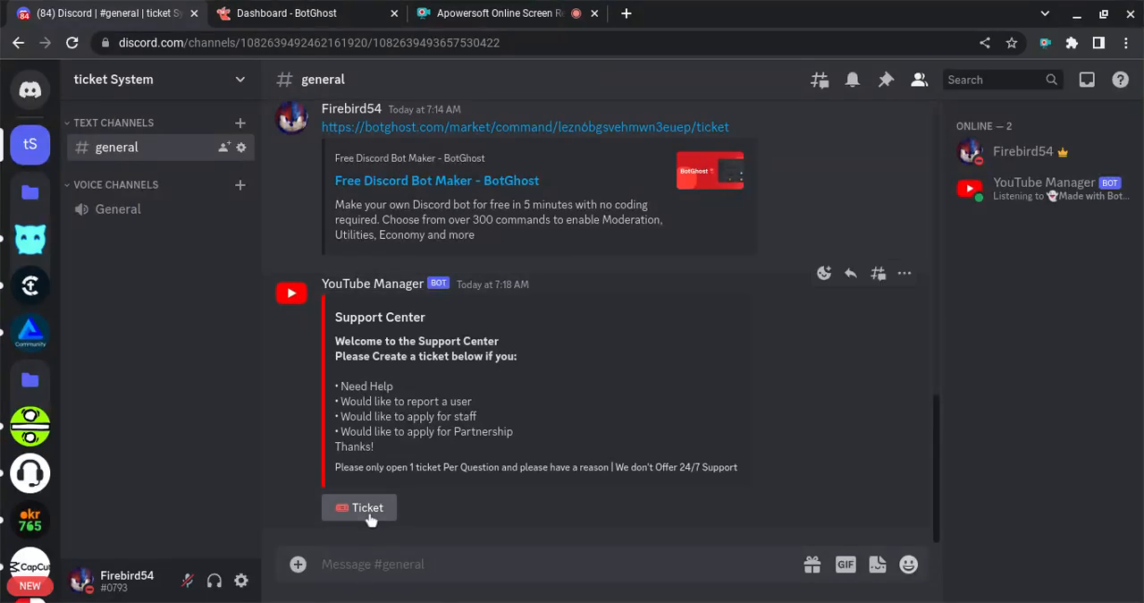
Open a new support ticket and pin its welcome message in the ticket channel.
left_click(366, 508)
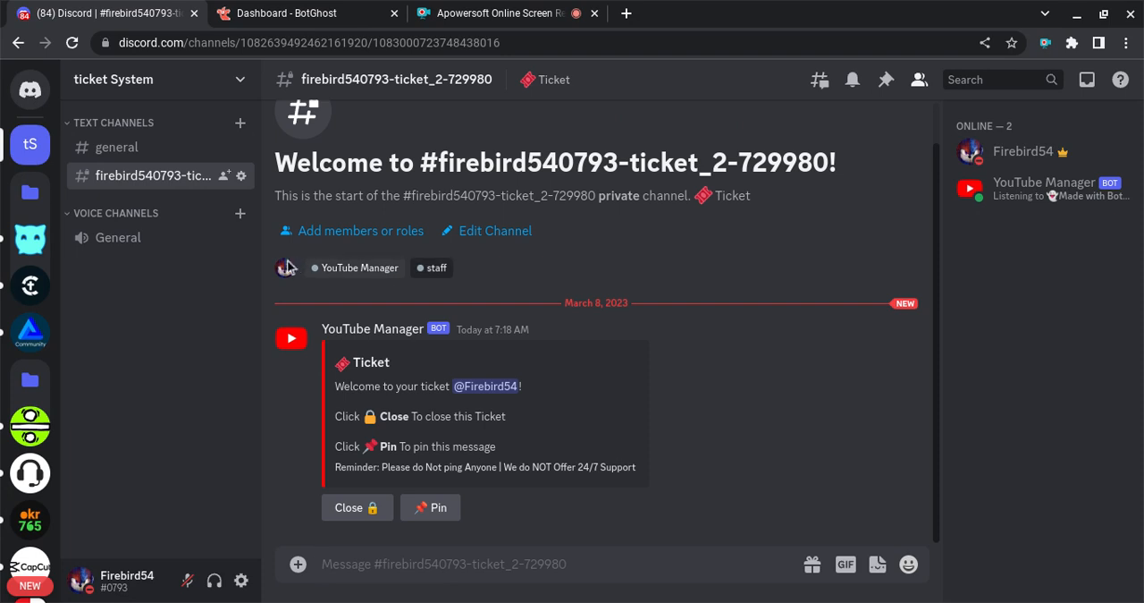
mouse_move(436, 268)
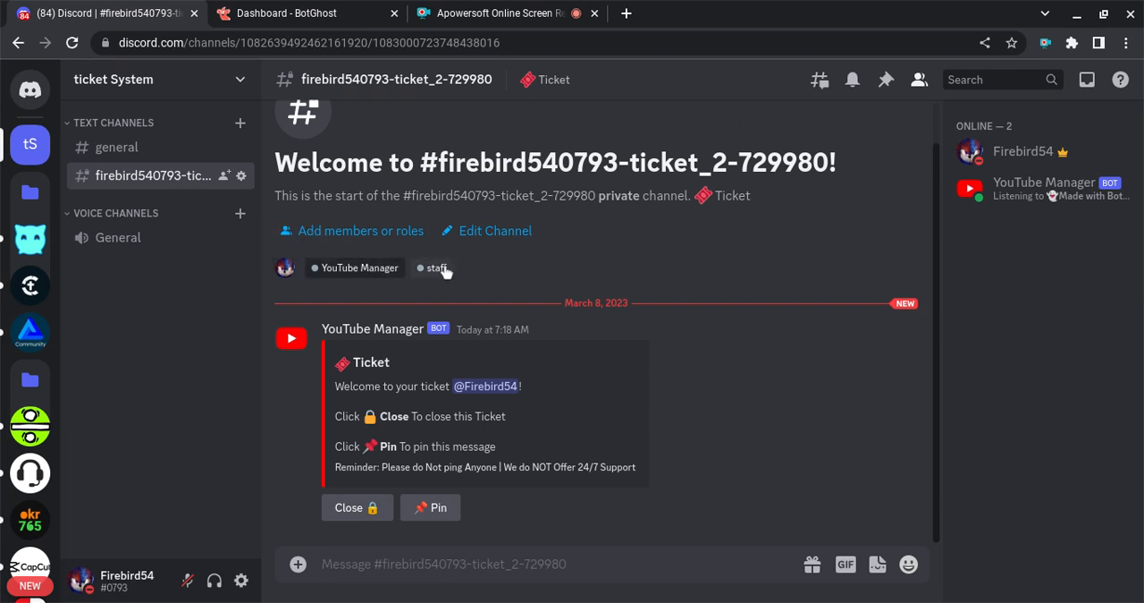
mouse_move(615, 302)
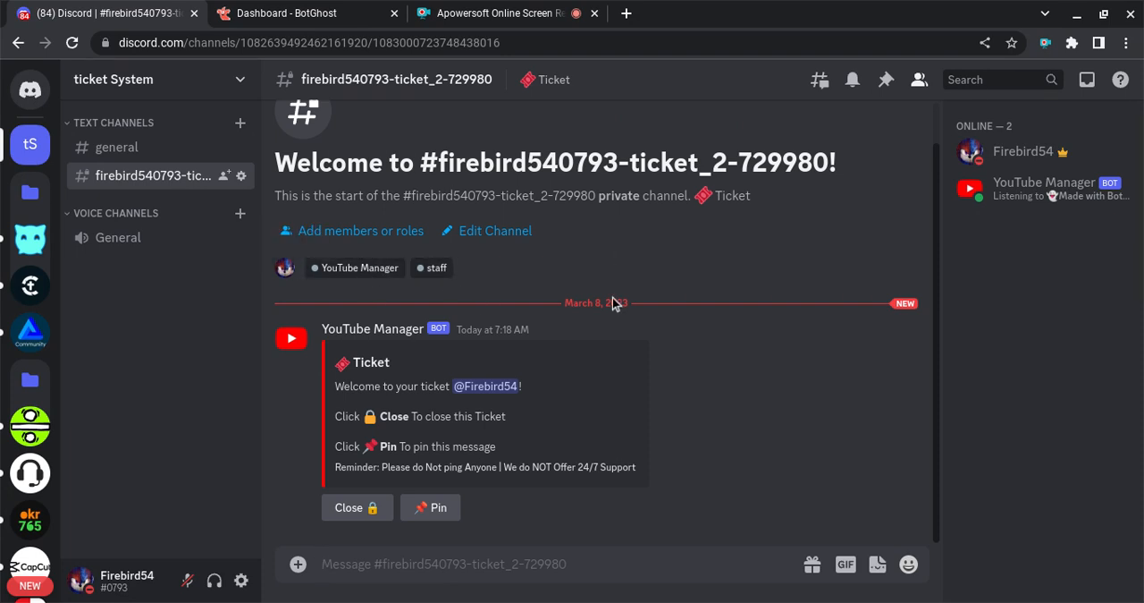
left_click(429, 508)
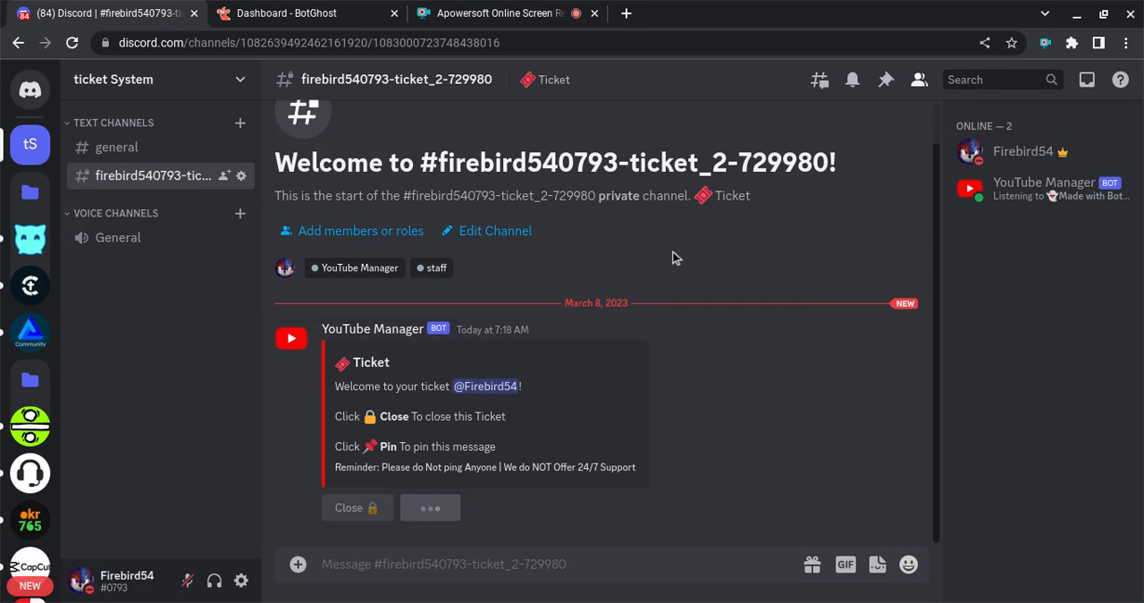
left_click(429, 508)
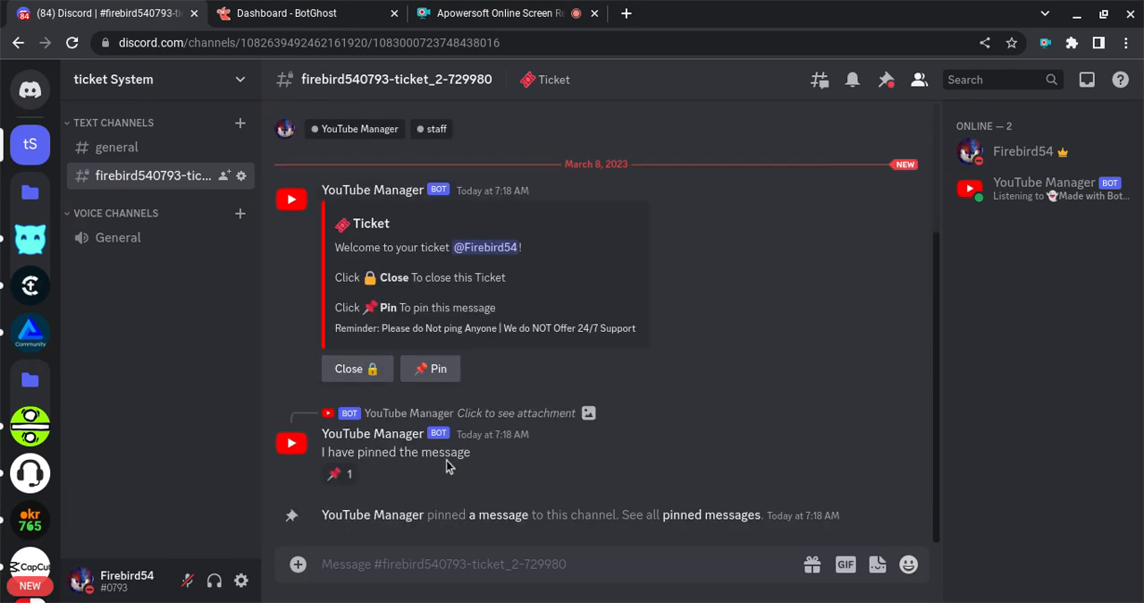
left_click(885, 78)
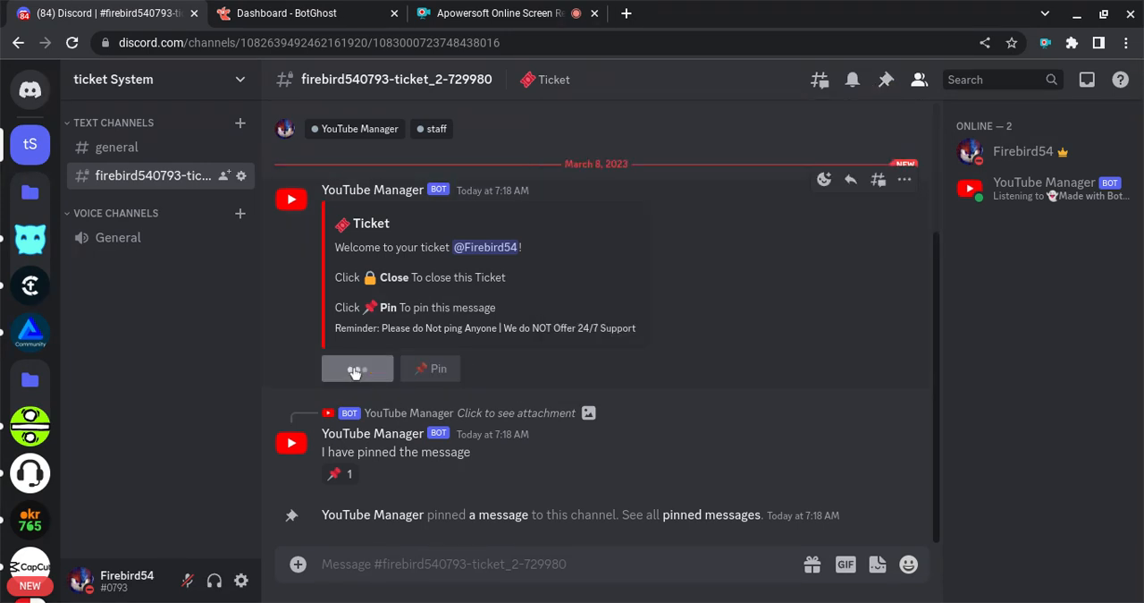
Close the ticket, deleting its channel, and return to #general.
left_click(358, 368)
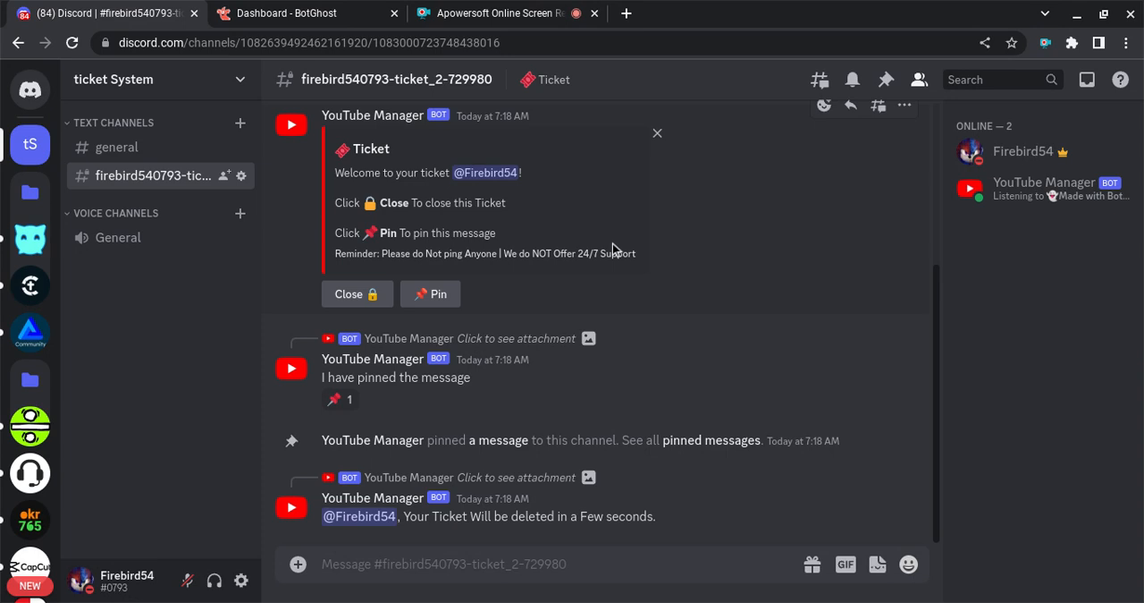
left_click(116, 147)
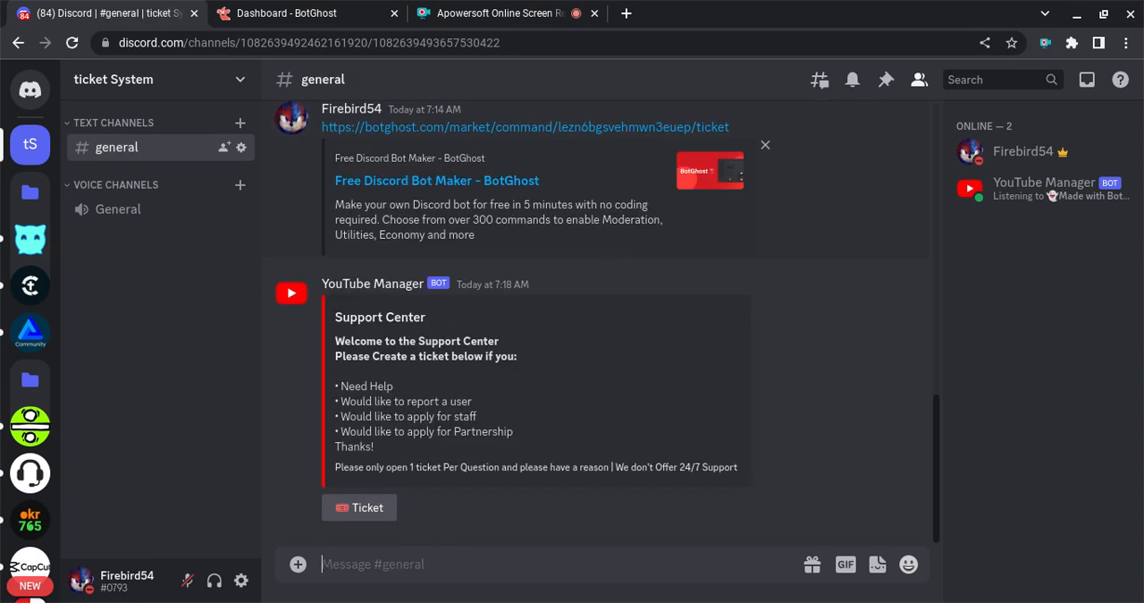
Select the word 'Support' in the Support Center panel heading in #general.
double_click(347, 317)
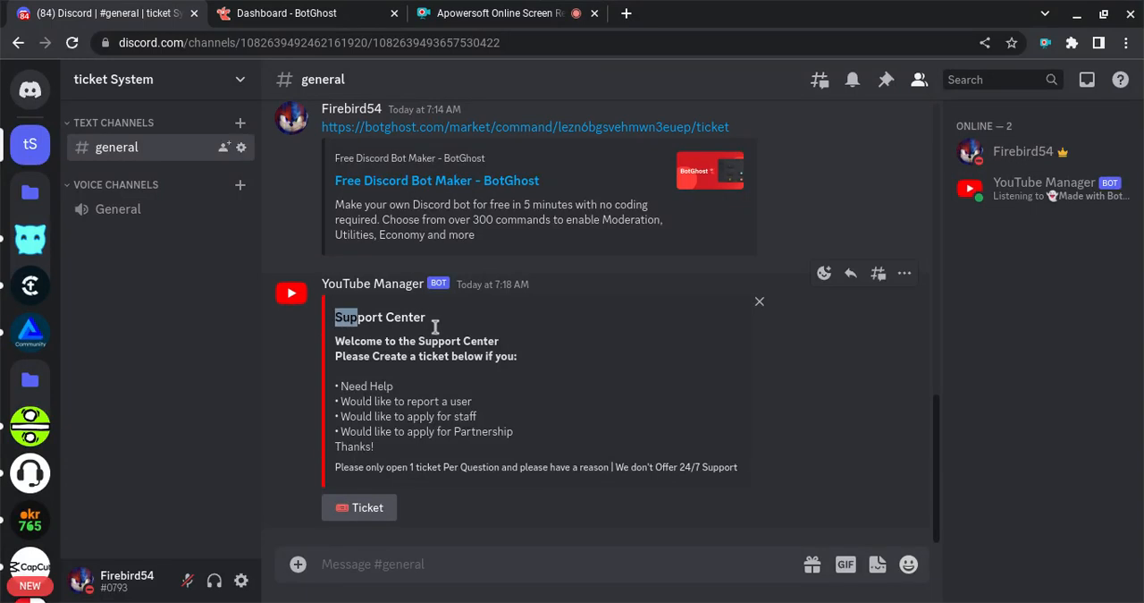